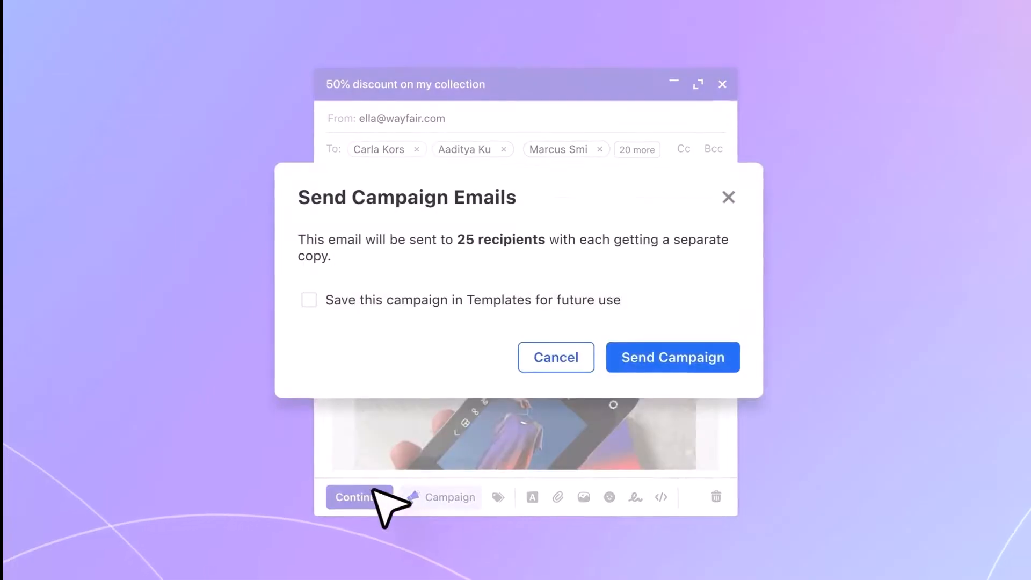
- Sign up for a free Linktree account through a Google account
{"action": "left_click", "coordinate": [672, 357]}
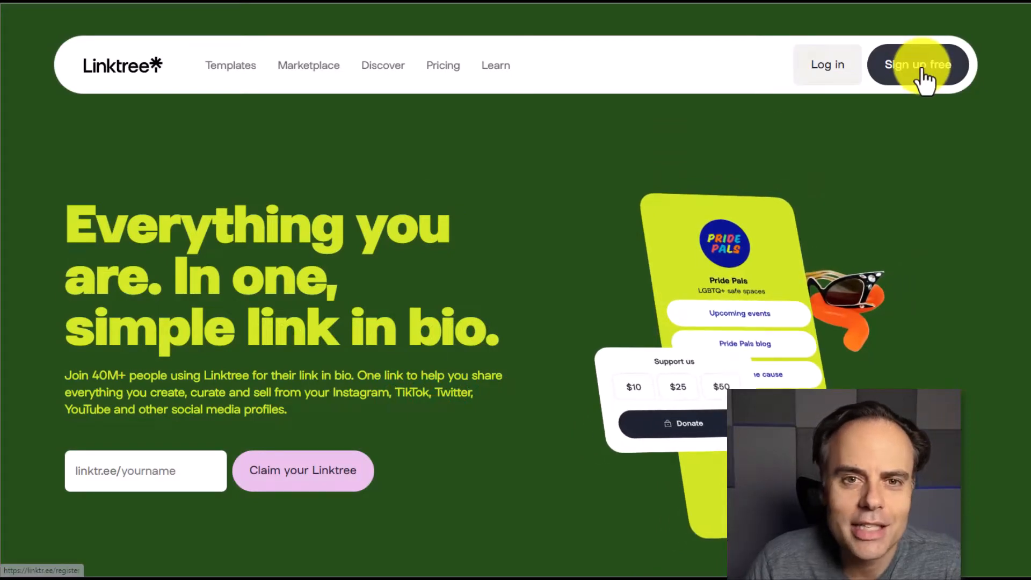
{"action": "left_click", "coordinate": [919, 65]}
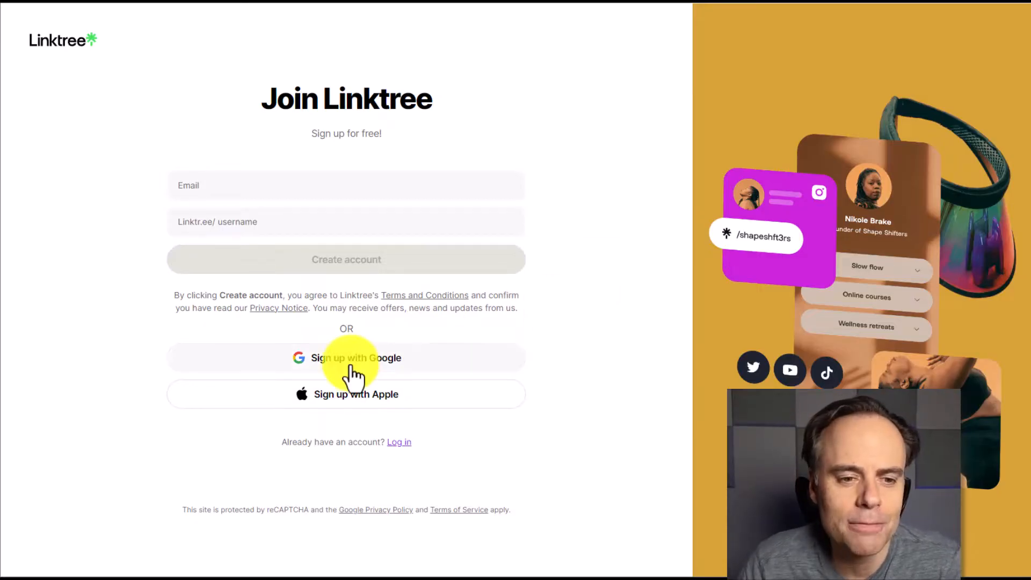
{"action": "left_click", "coordinate": [346, 358]}
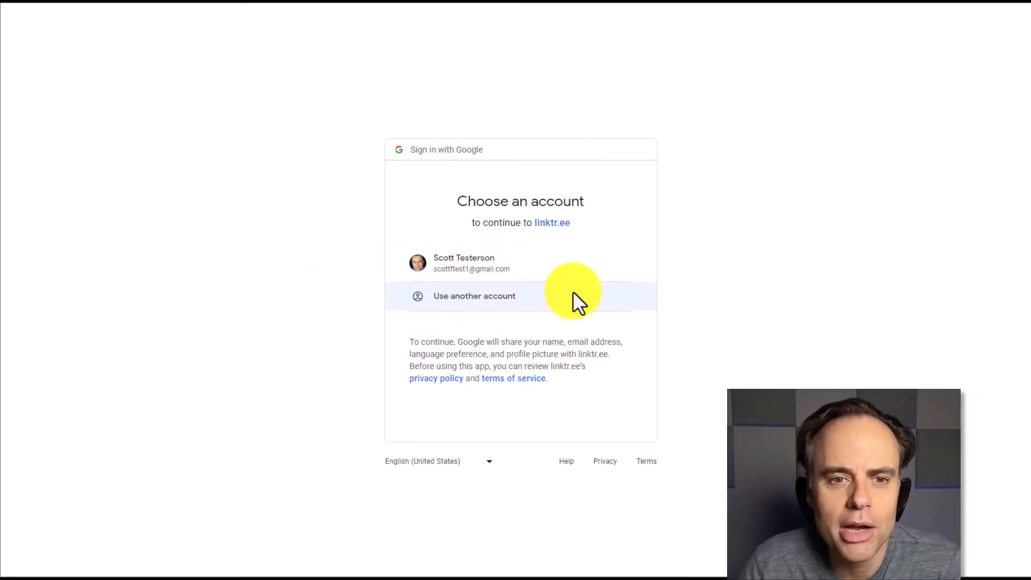
{"action": "left_click", "coordinate": [464, 262]}
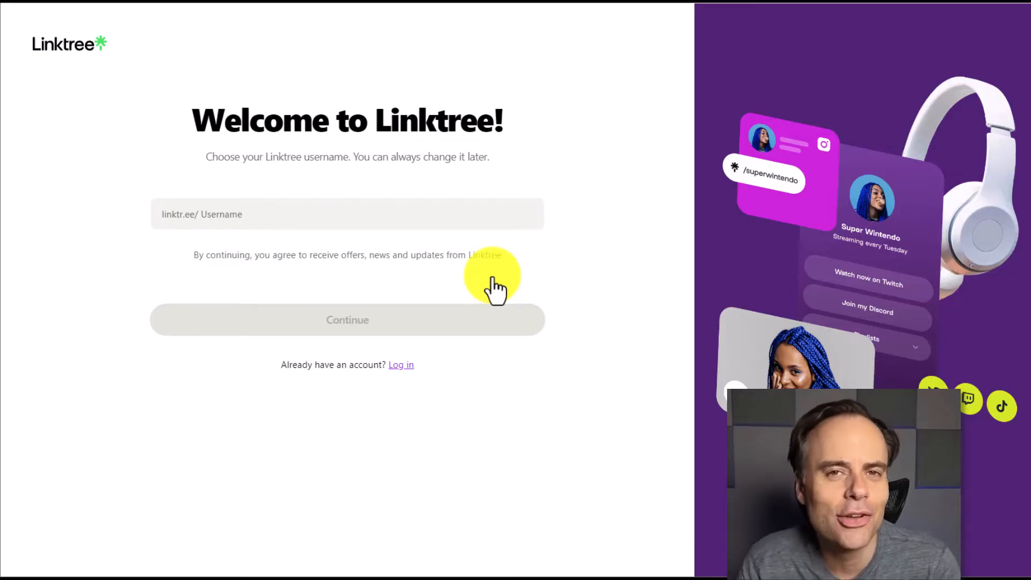
- Enter simplescott as the Linktree username
{"action": "left_click", "coordinate": [302, 214]}
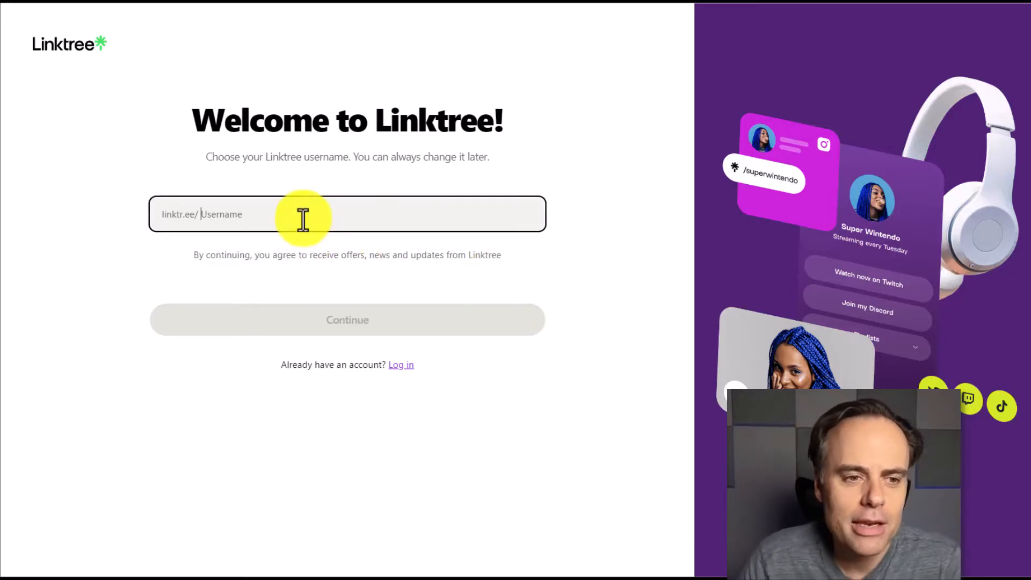
{"action": "type", "text": "s"}
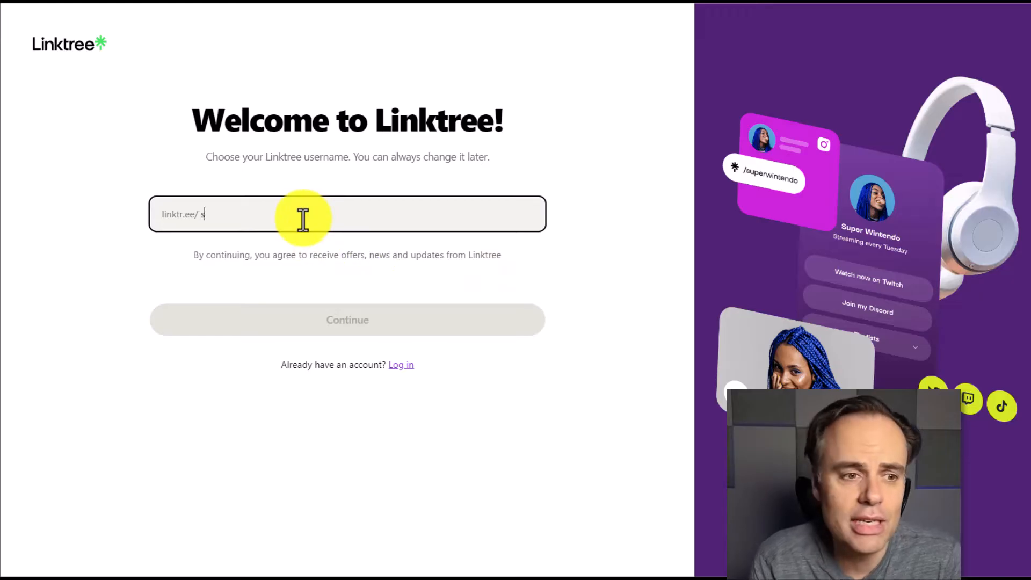
{"action": "type", "text": "implescott"}
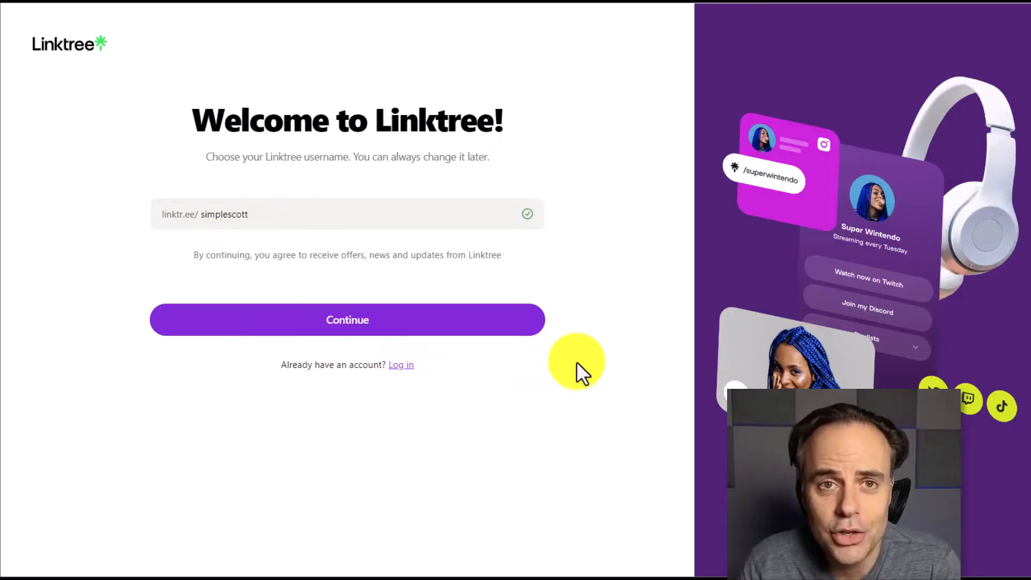
- Confirm the username and set the profile name to 'Simple Solutions'
{"action": "left_click", "coordinate": [347, 320]}
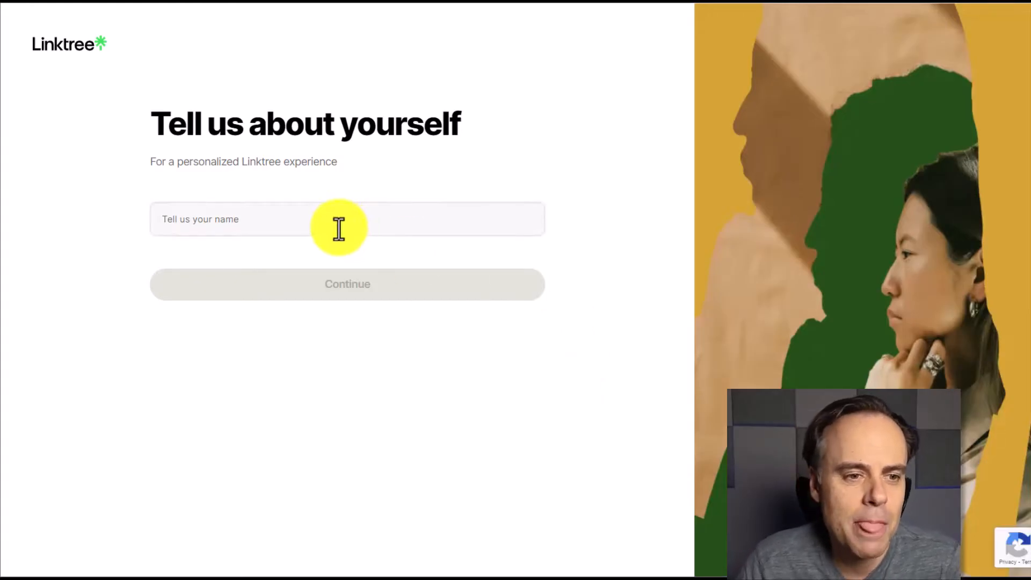
{"action": "type", "text": "Scott"}
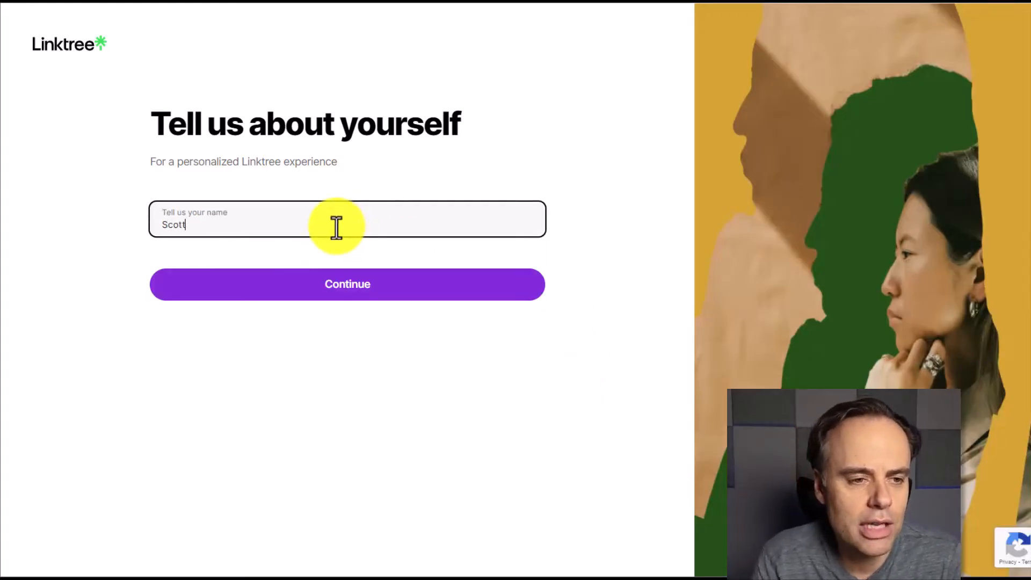
{"action": "type", "text": "Sii"}
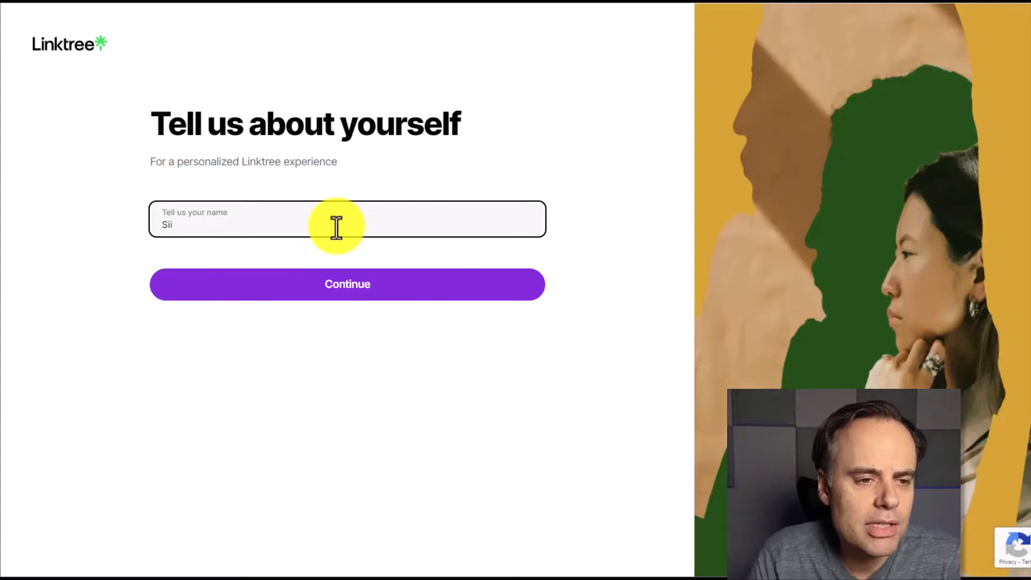
{"action": "type", "text": "Simple Solutions"}
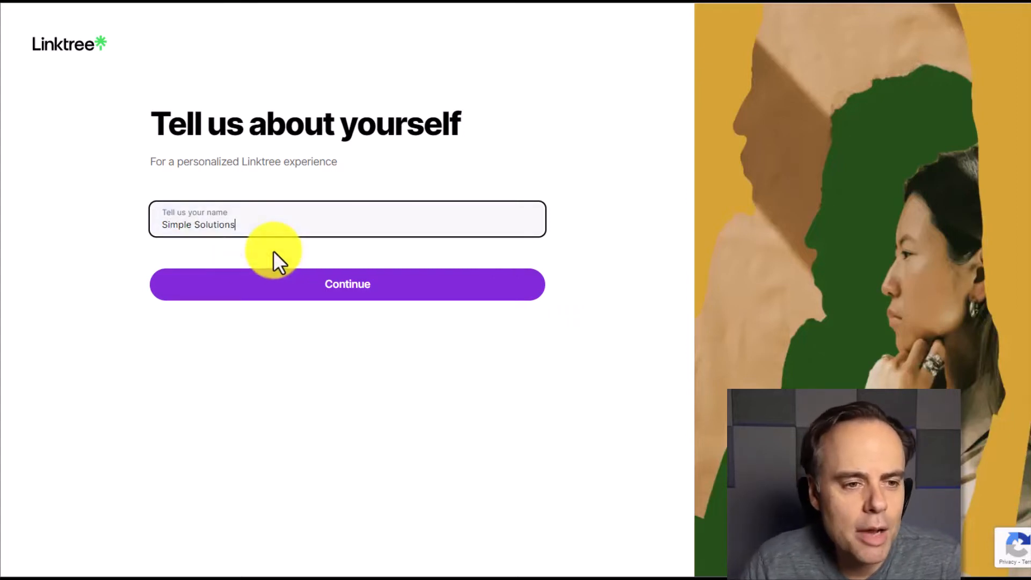
{"action": "mouse_move", "coordinate": [288, 286]}
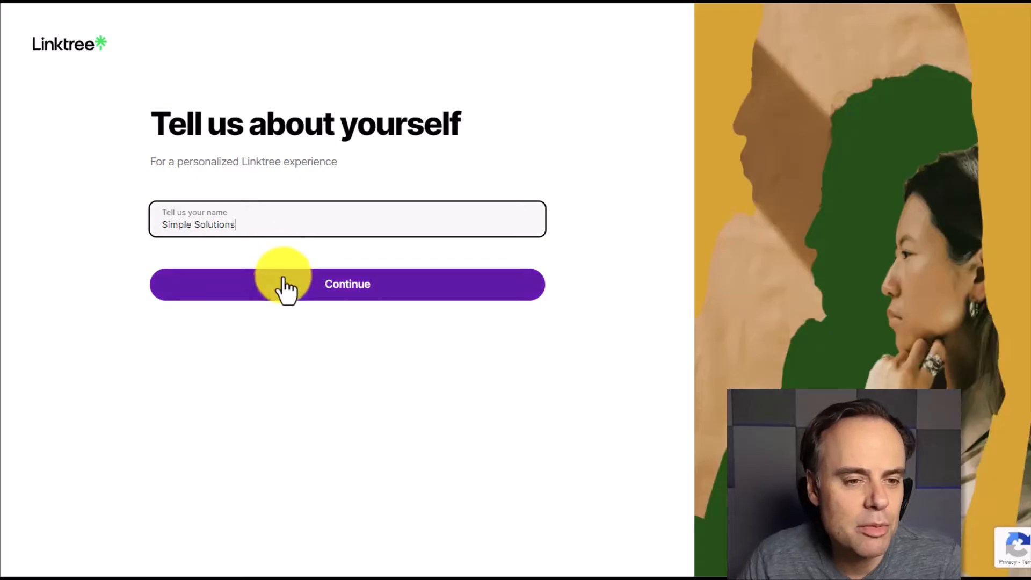
{"action": "left_click", "coordinate": [347, 283]}
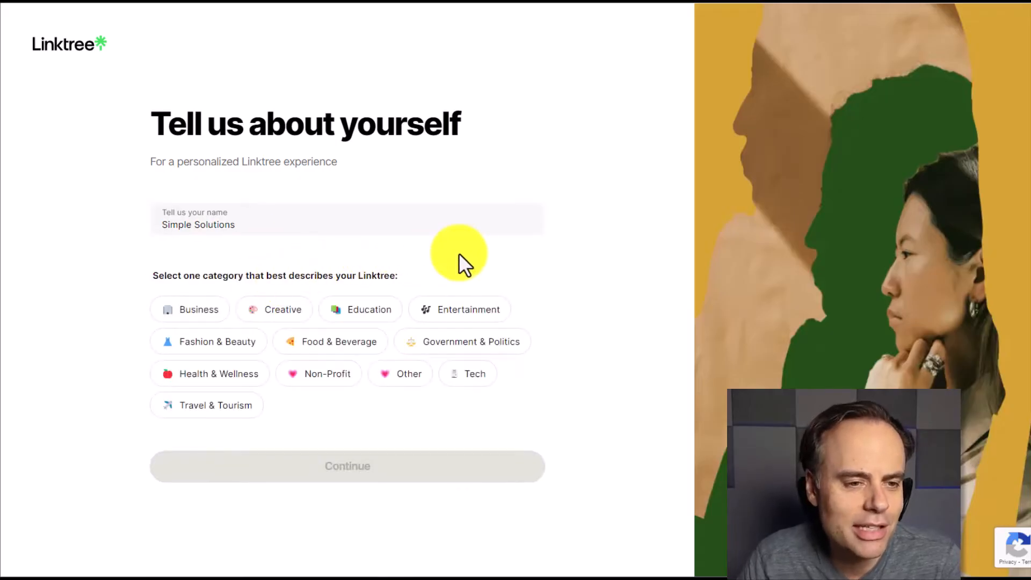
- Choose Business as the profile category and continue
{"action": "left_click", "coordinate": [189, 310]}
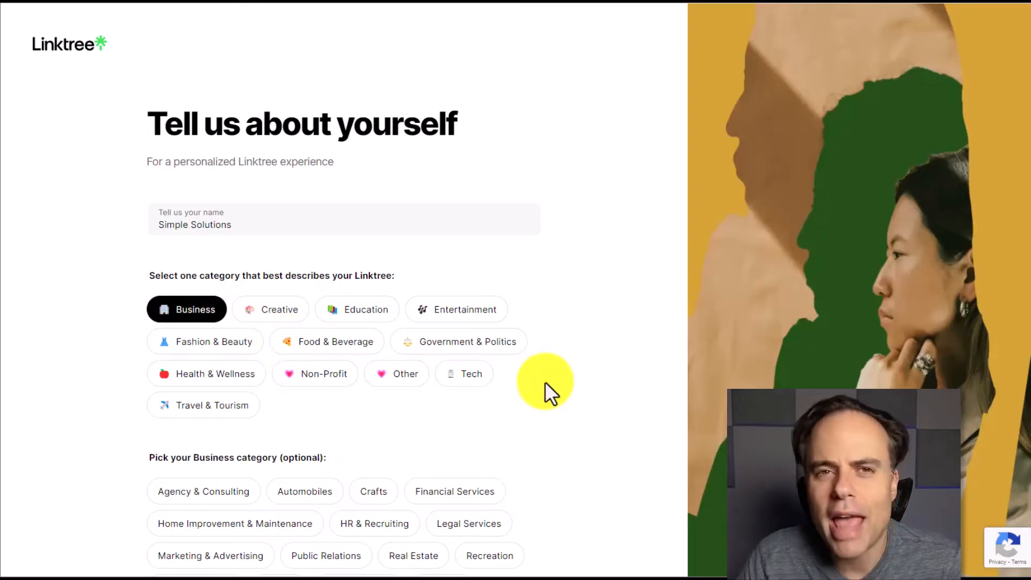
{"action": "scroll", "scroll_direction": "down", "scroll_amount": 3}
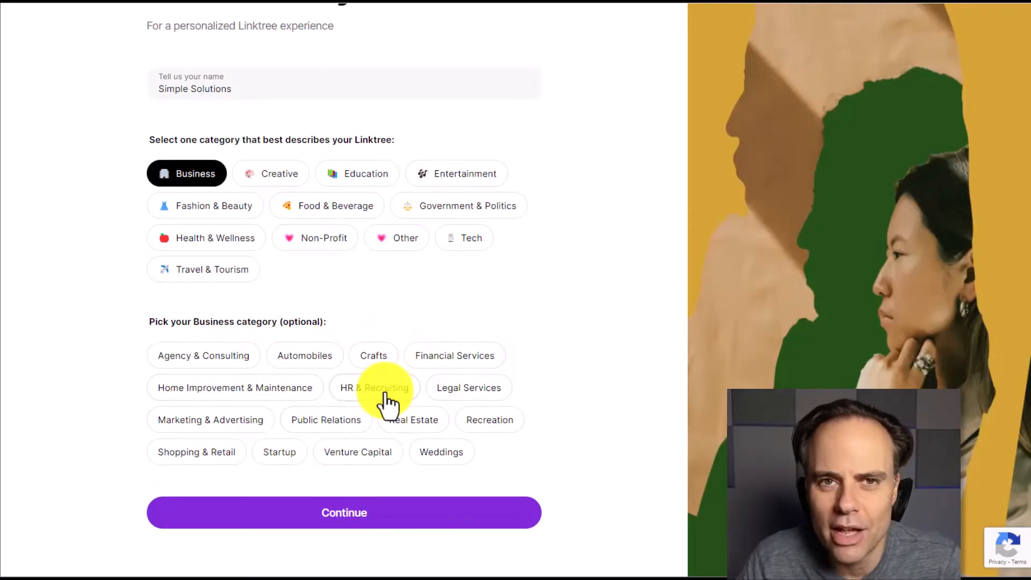
{"action": "left_click", "coordinate": [343, 513]}
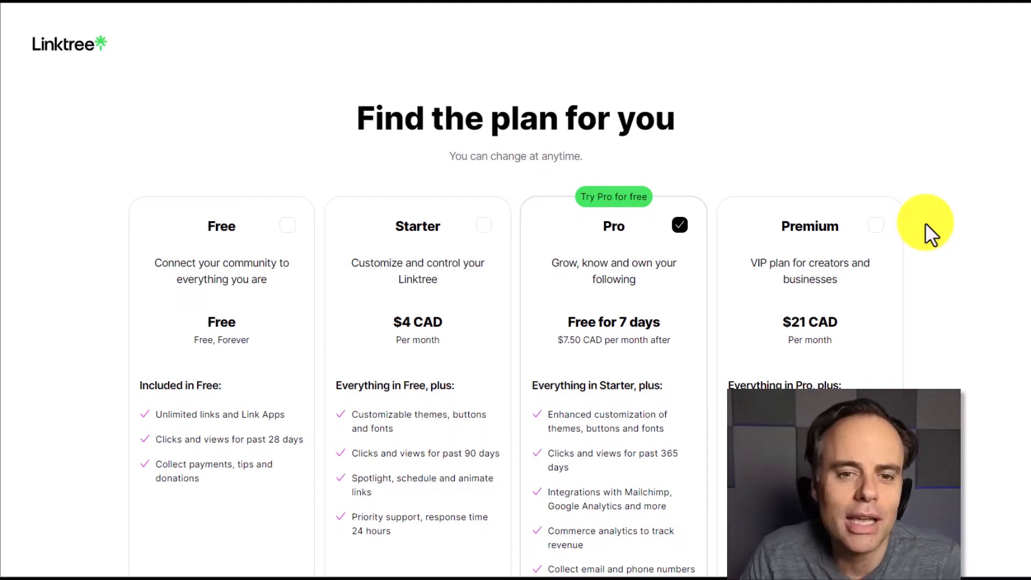
- Drop the Pro trial and join Linktree on the Free plan
{"action": "scroll", "scroll_direction": "down", "scroll_amount": 3}
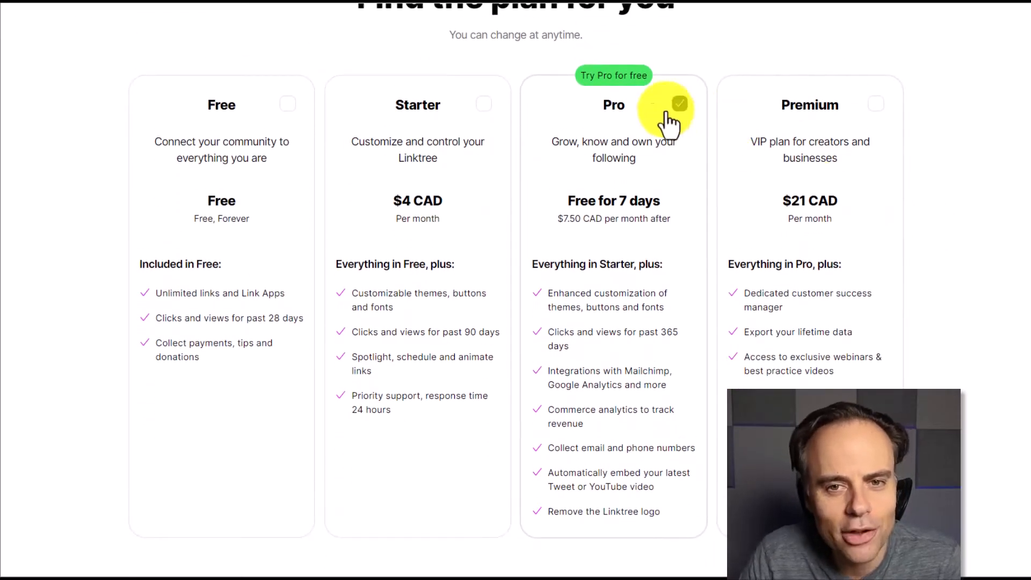
{"action": "left_click", "coordinate": [680, 104]}
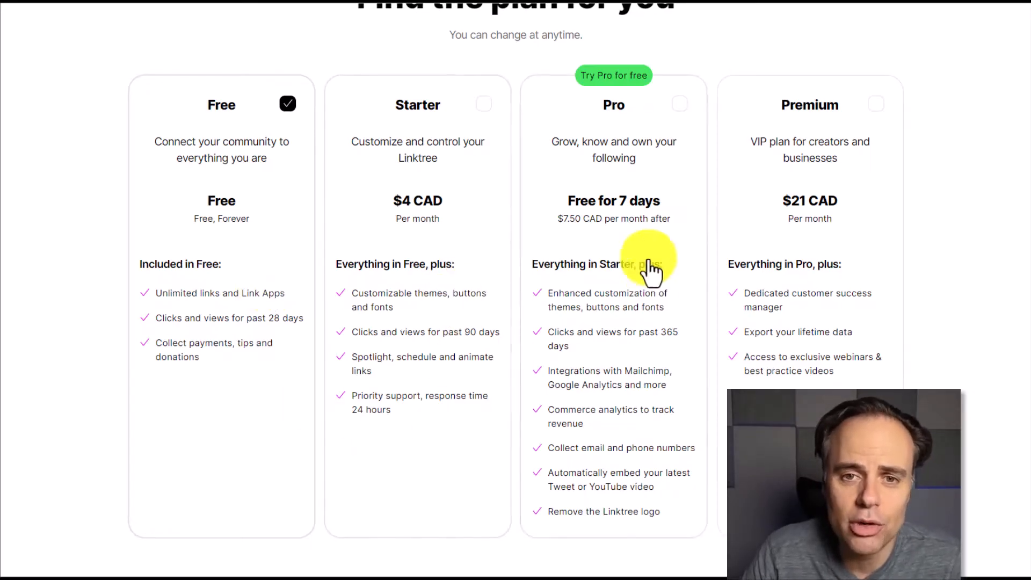
{"action": "mouse_move", "coordinate": [240, 322]}
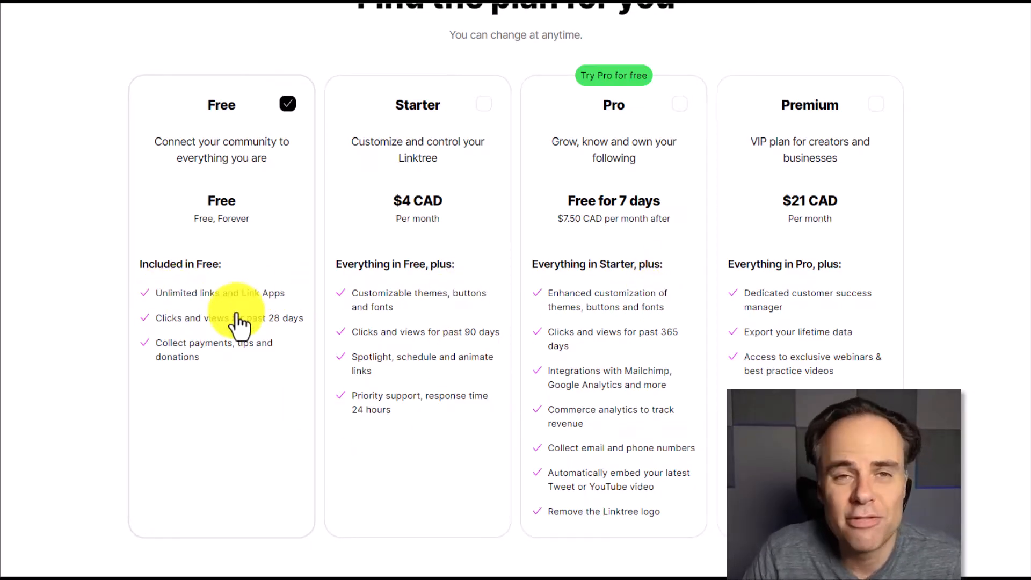
{"action": "scroll", "scroll_direction": "down", "scroll_amount": 3}
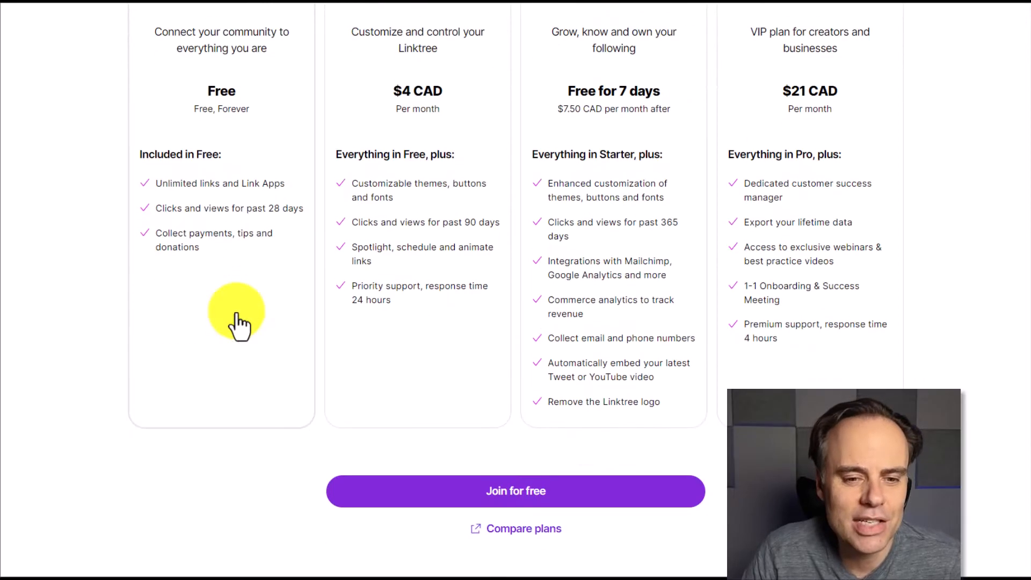
{"action": "mouse_move", "coordinate": [527, 500]}
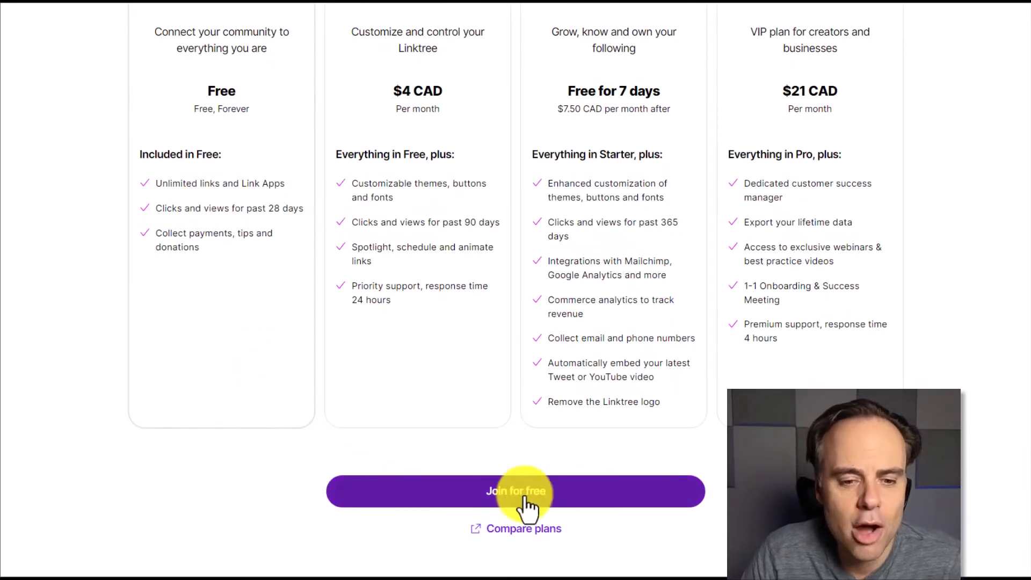
{"action": "left_click", "coordinate": [515, 491]}
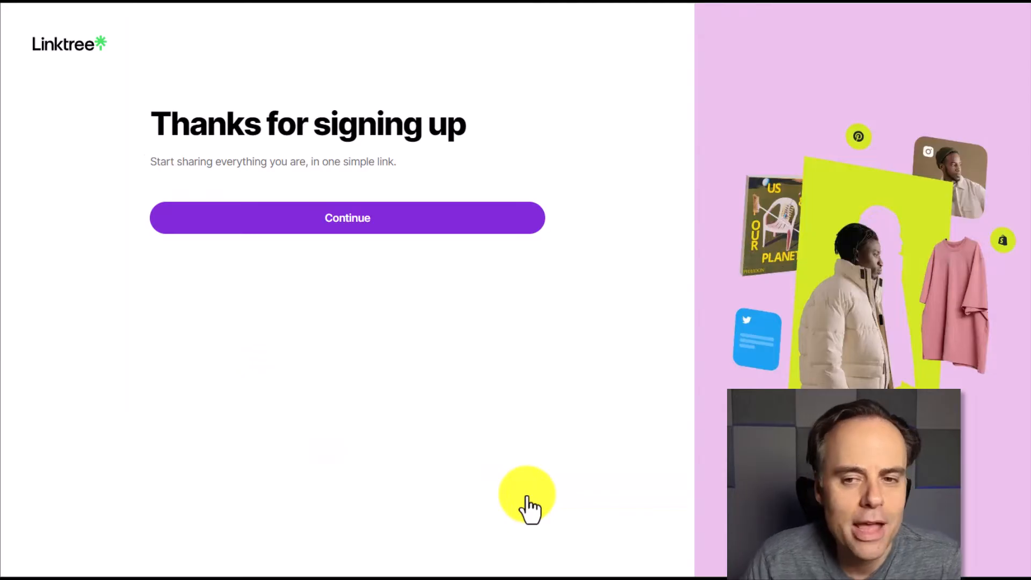
- Upload the blue S Simple Solutions logo as the profile image
{"action": "left_click", "coordinate": [348, 217]}
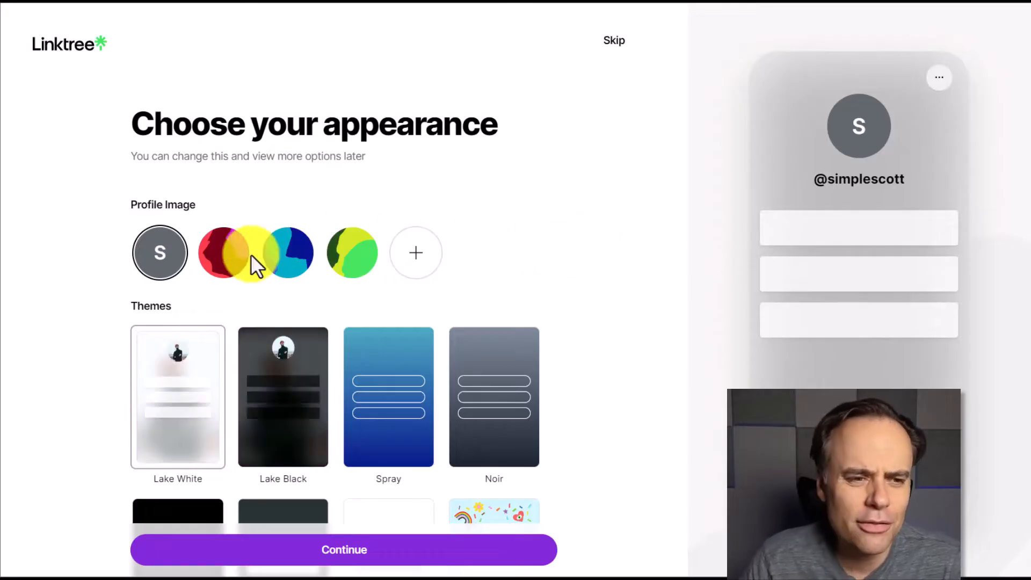
{"action": "left_click", "coordinate": [229, 252]}
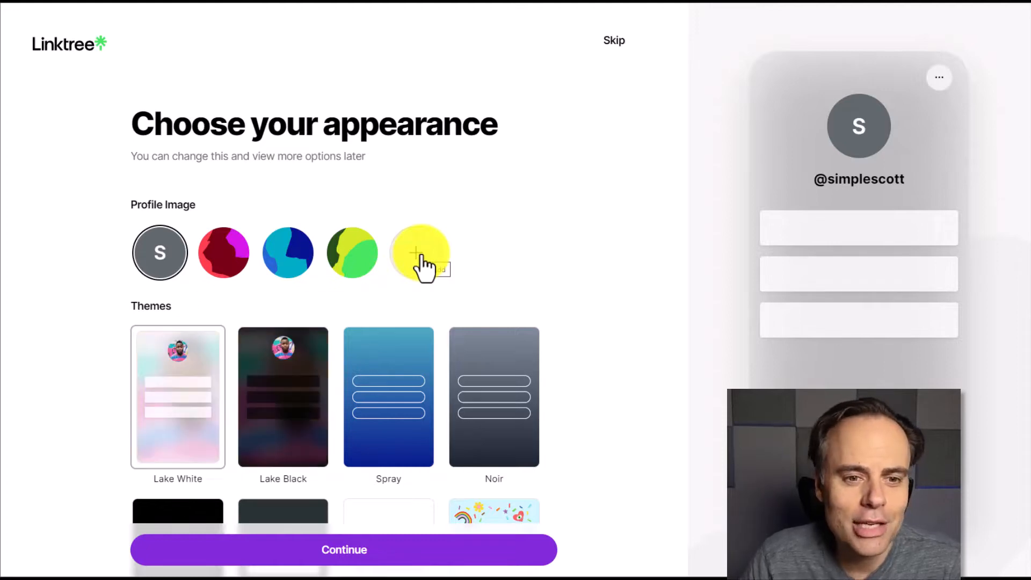
{"action": "left_click", "coordinate": [419, 252]}
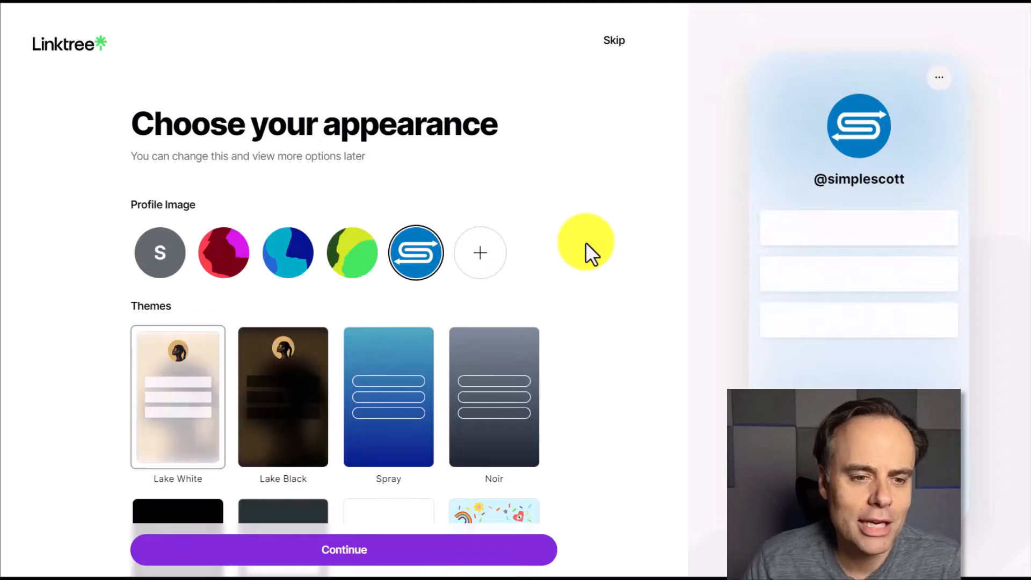
- Replace the Lake Black theme with the blue Spray theme
{"action": "scroll", "scroll_direction": "down", "scroll_amount": 3}
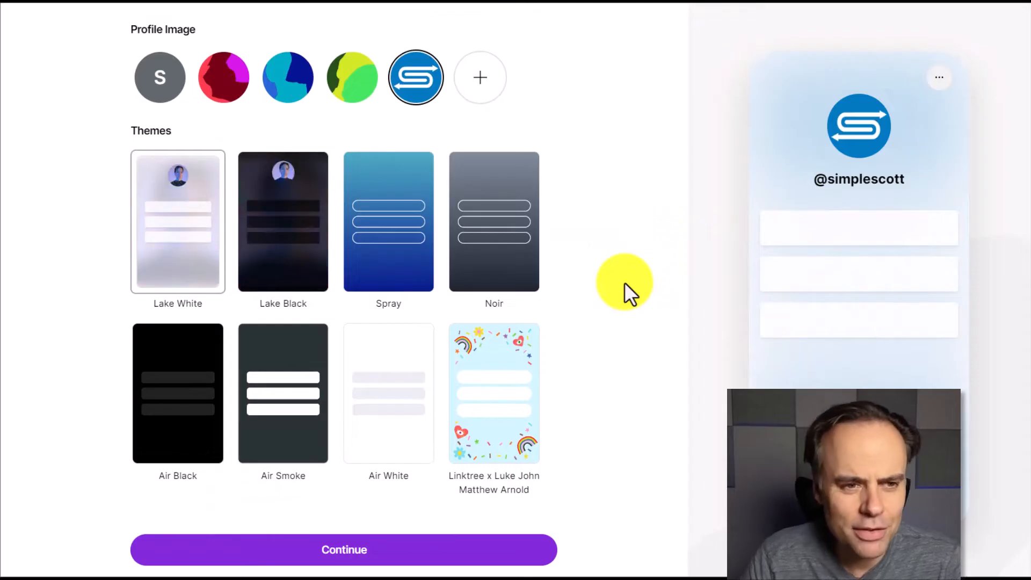
{"action": "left_click", "coordinate": [283, 221]}
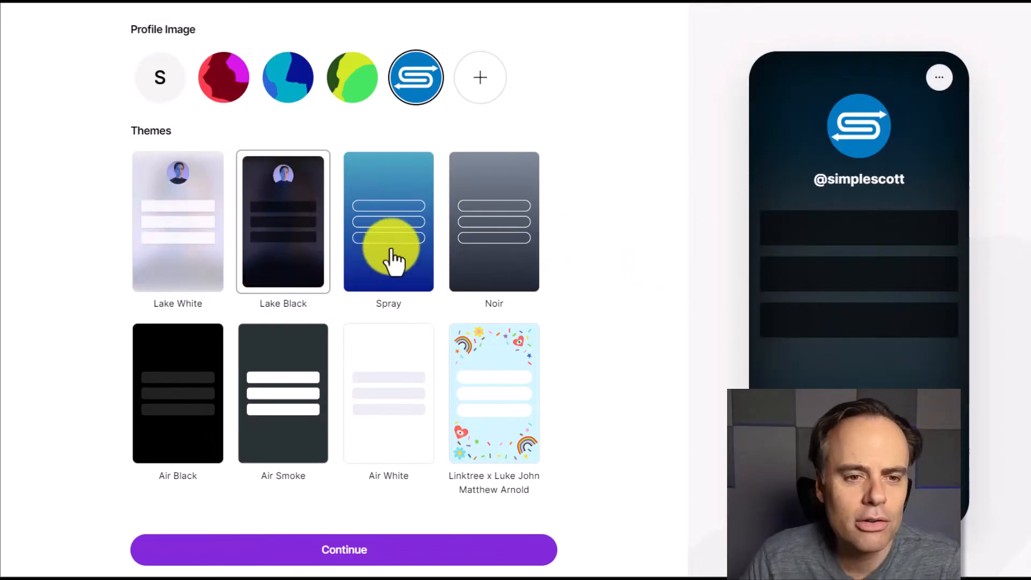
{"action": "left_click", "coordinate": [388, 220]}
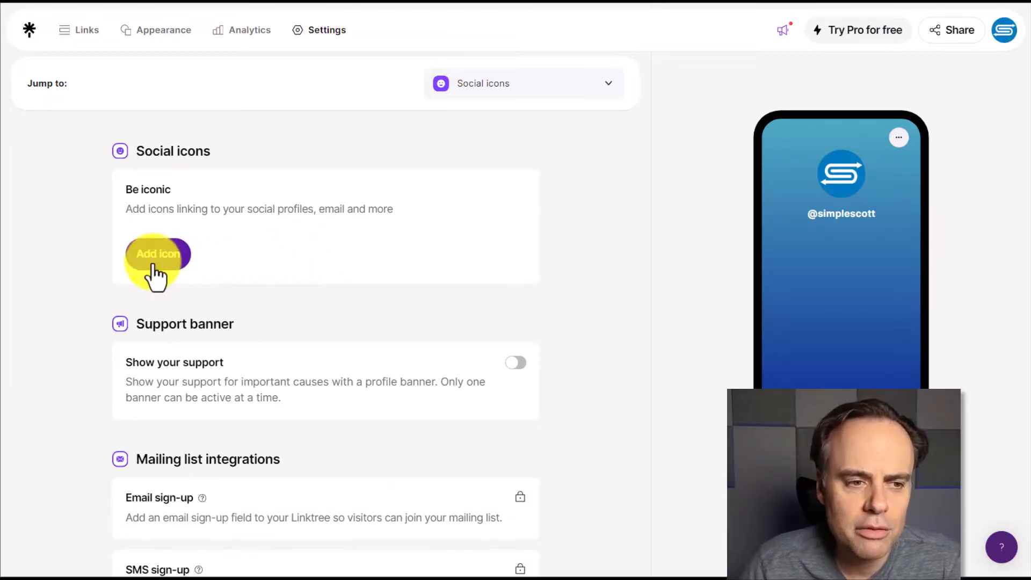
{"action": "left_click", "coordinate": [158, 254]}
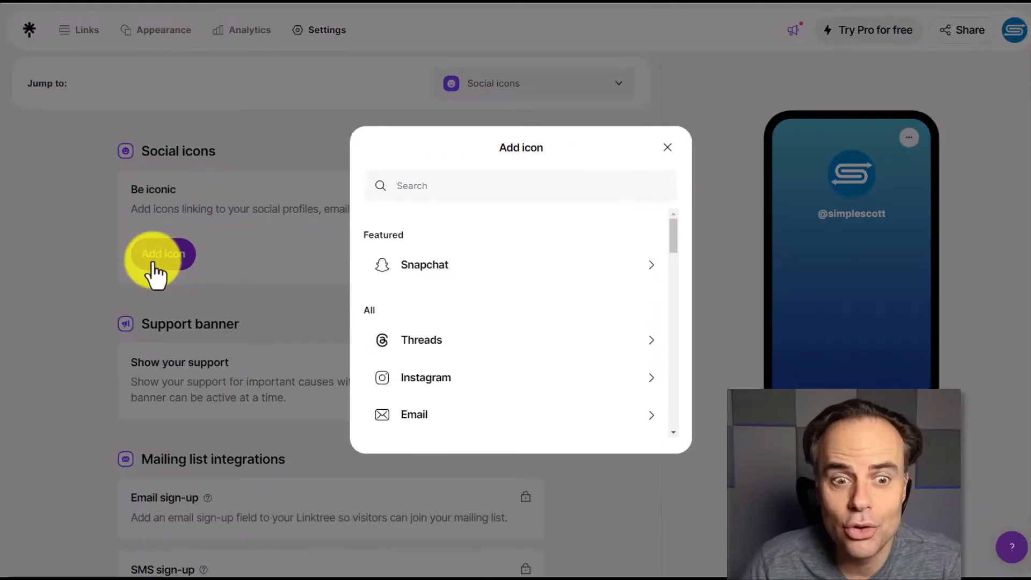
{"action": "mouse_move", "coordinate": [460, 380]}
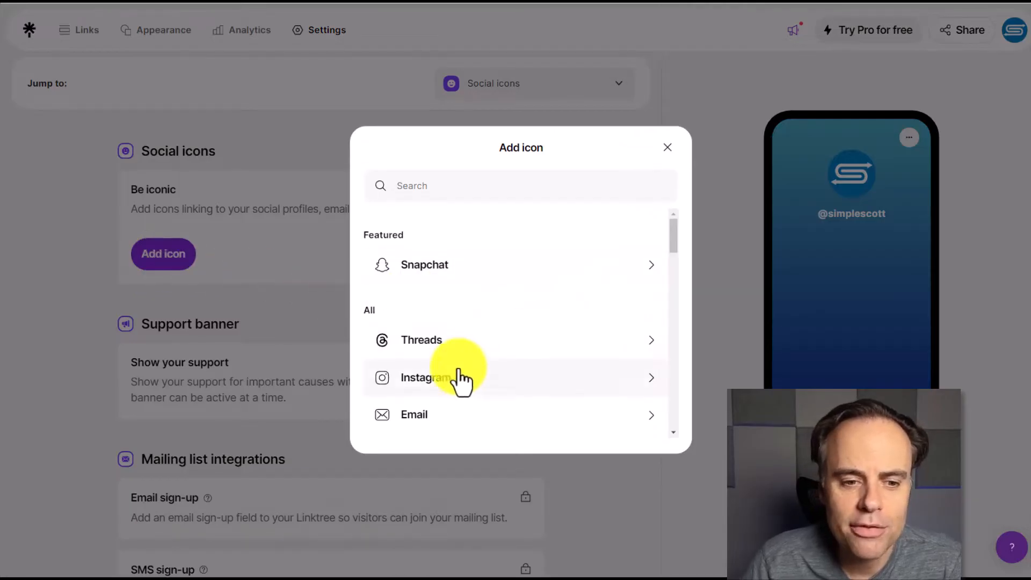
{"action": "left_click", "coordinate": [421, 377]}
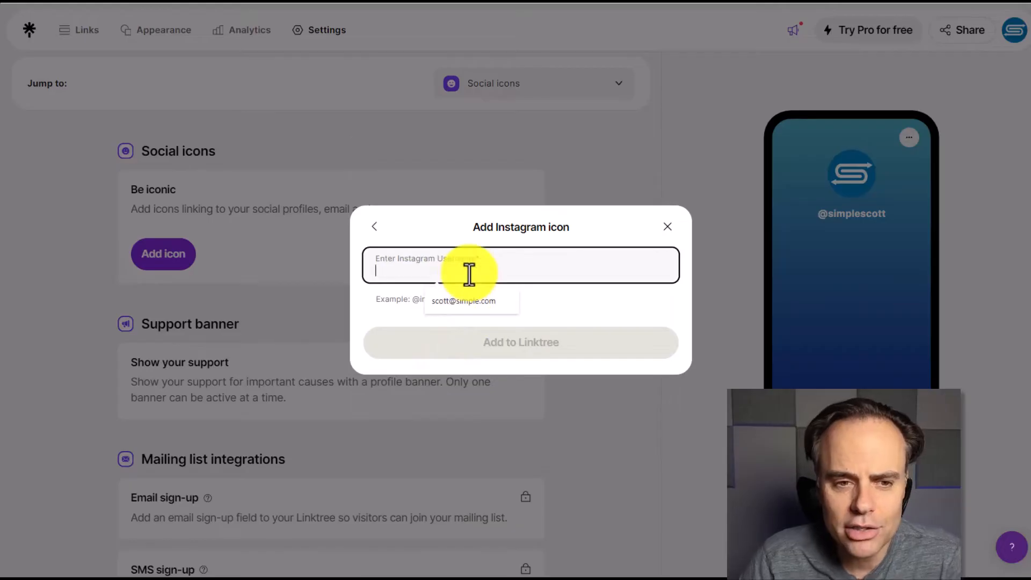
{"action": "type", "text": "@"}
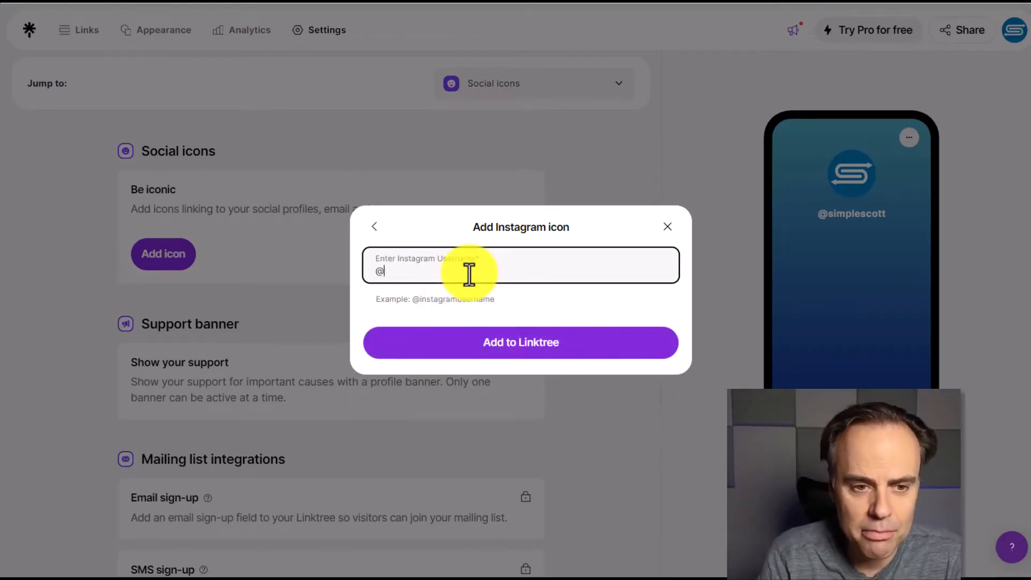
{"action": "type", "text": "simpletv"}
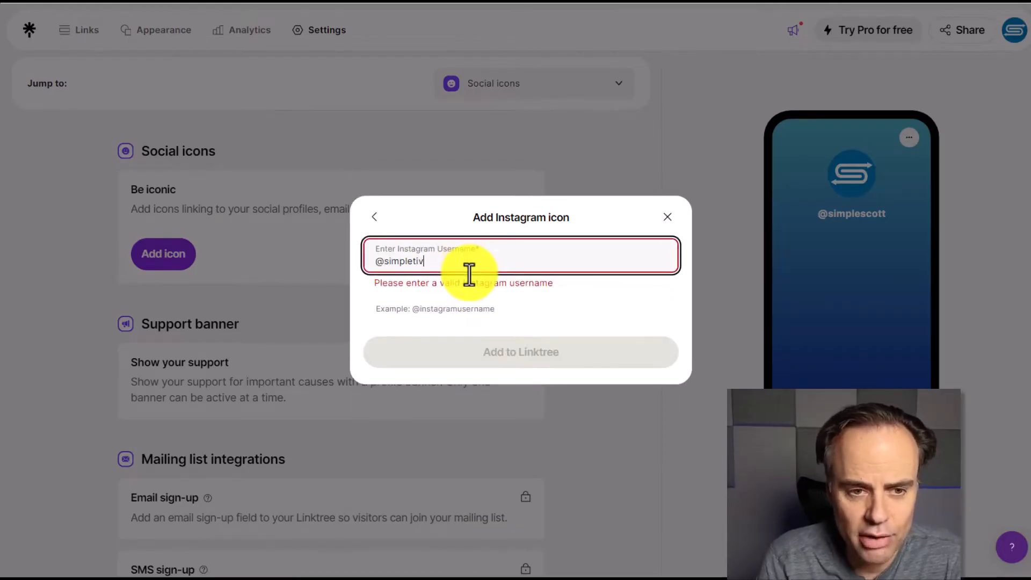
{"action": "type", "text": "ity"}
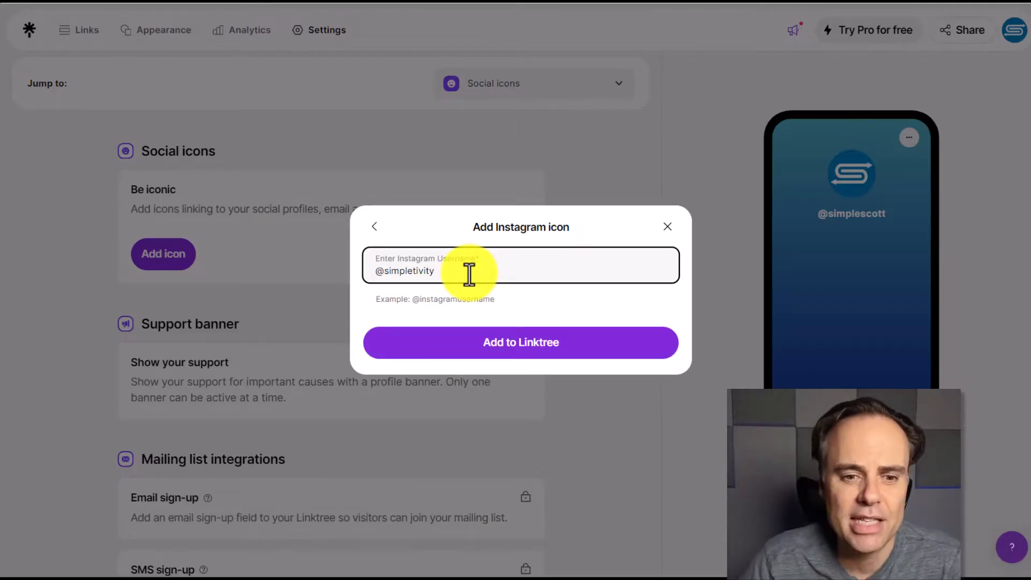
{"action": "left_click", "coordinate": [521, 342]}
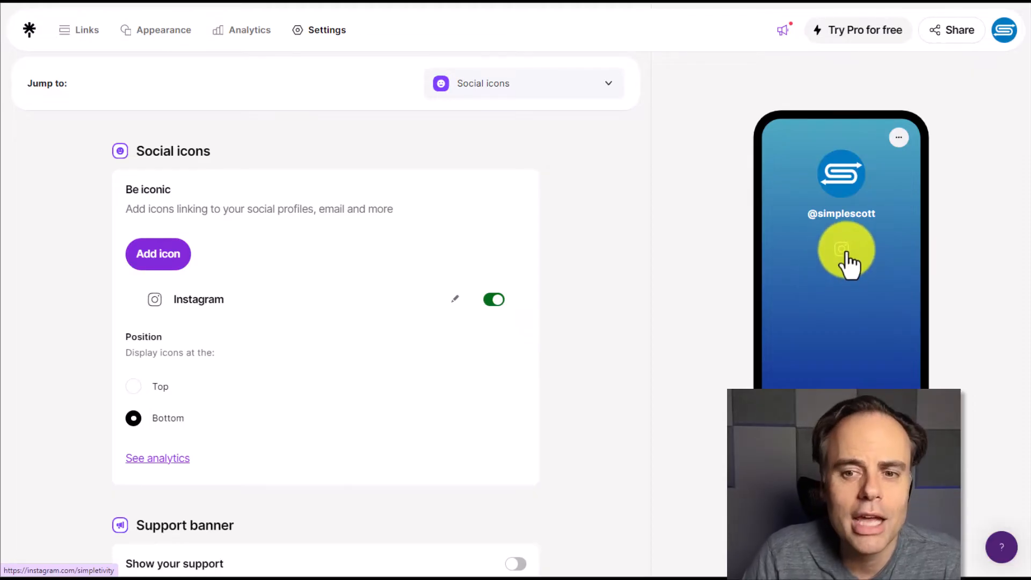
{"action": "mouse_move", "coordinate": [845, 260]}
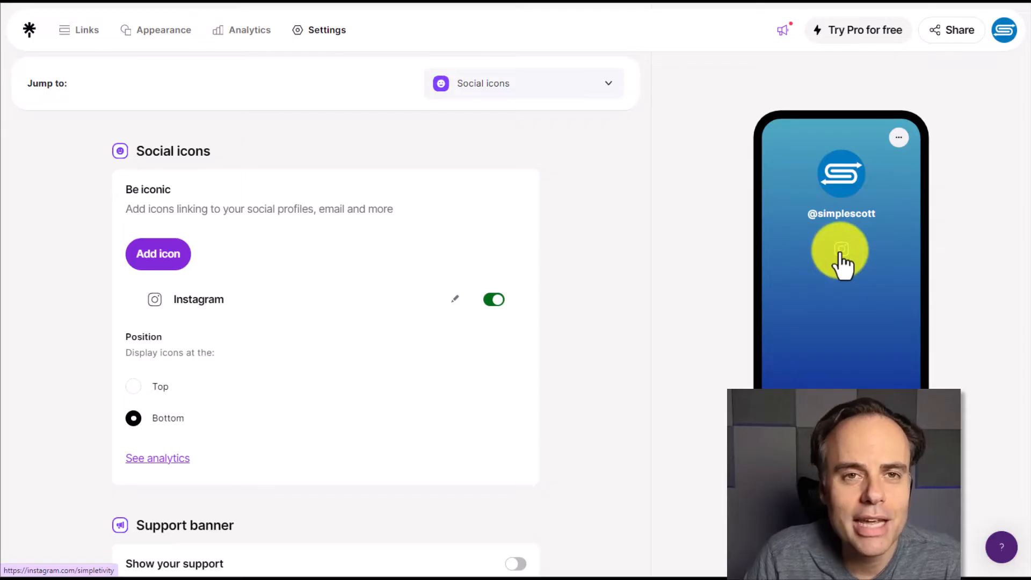
- Add an Email social icon with the email address beside Instagram
{"action": "left_click", "coordinate": [840, 252]}
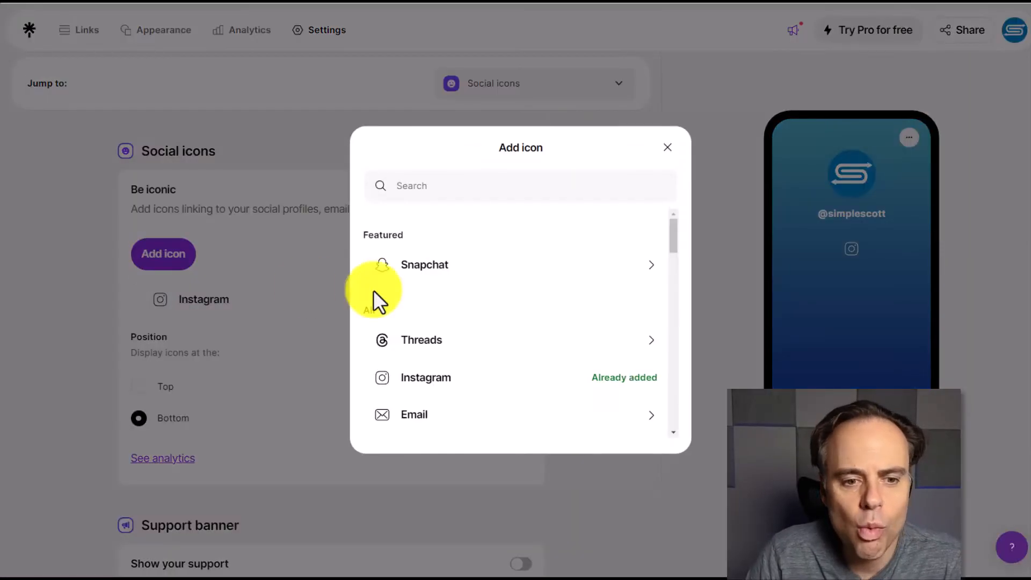
{"action": "scroll", "scroll_direction": "down", "scroll_amount": 3}
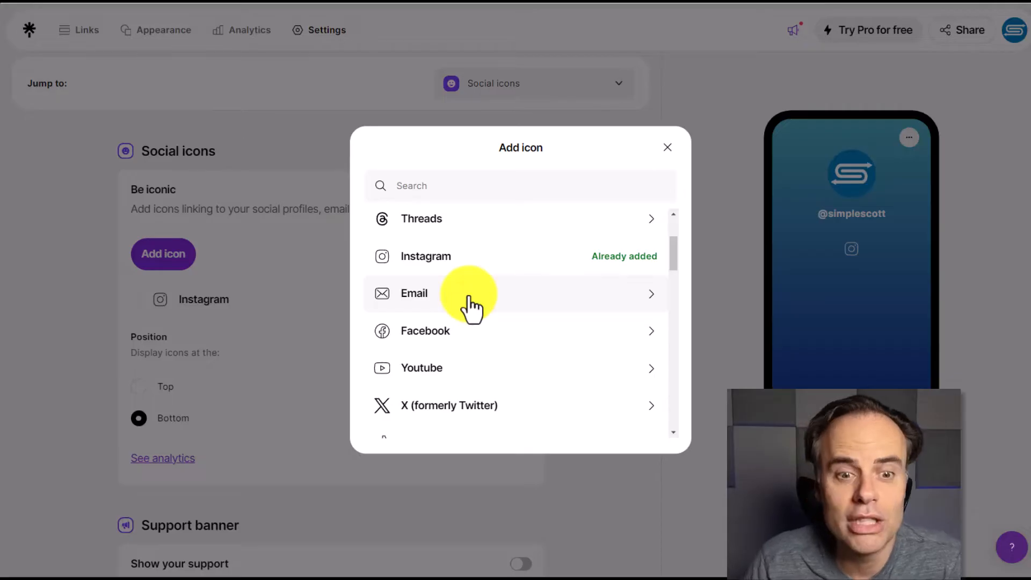
{"action": "left_click", "coordinate": [414, 293]}
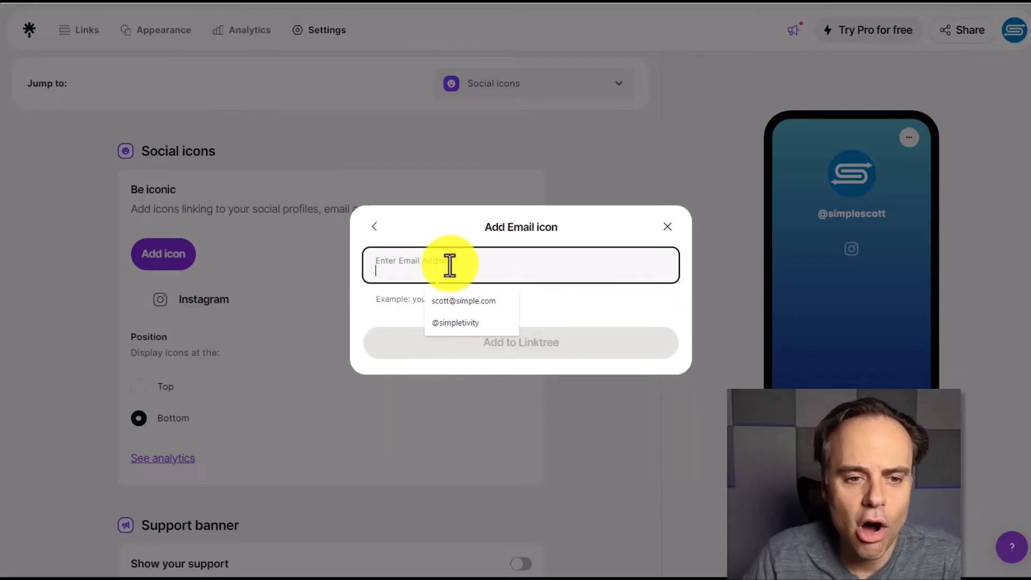
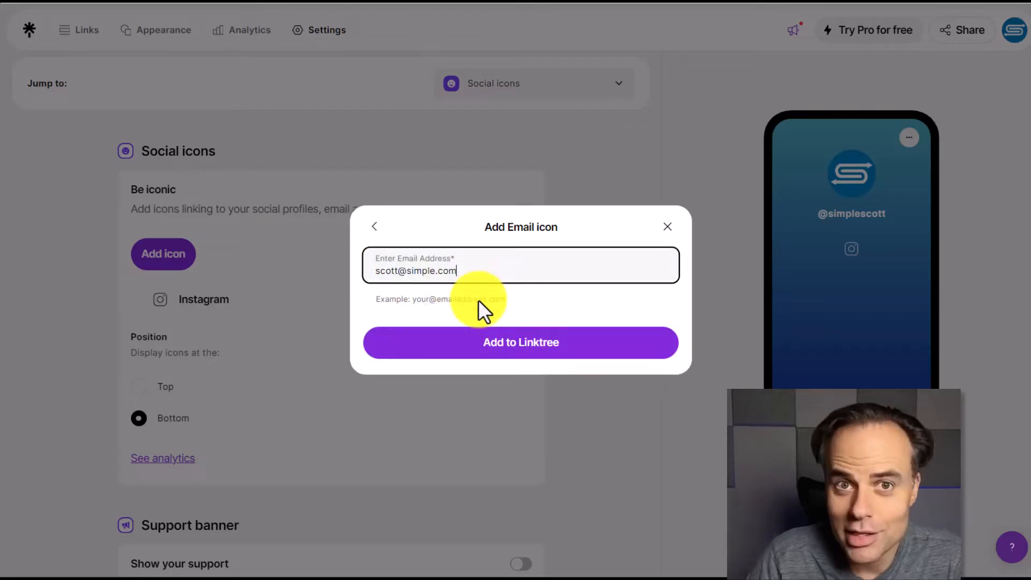
{"action": "left_click", "coordinate": [521, 343]}
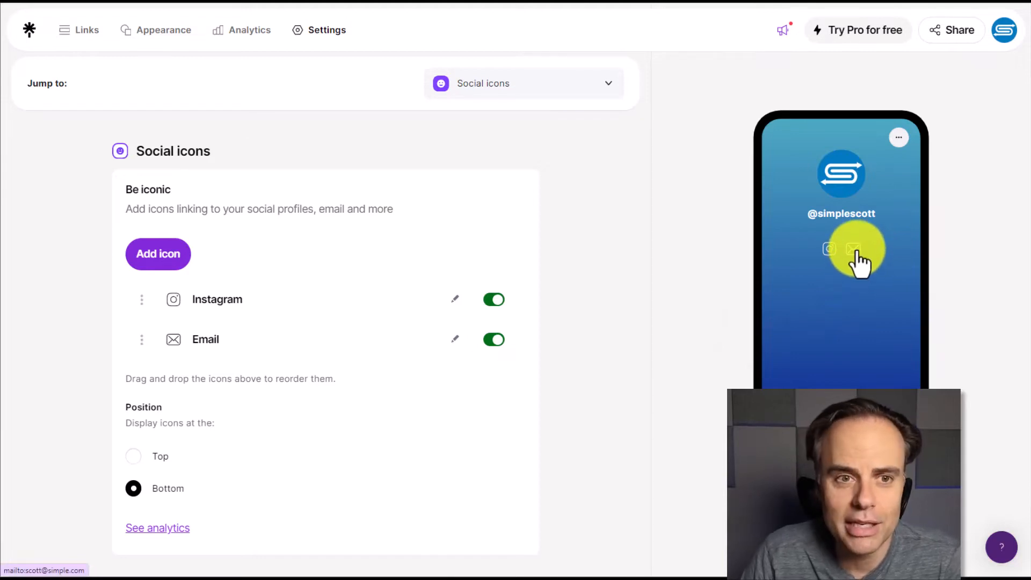
{"action": "mouse_move", "coordinate": [684, 310]}
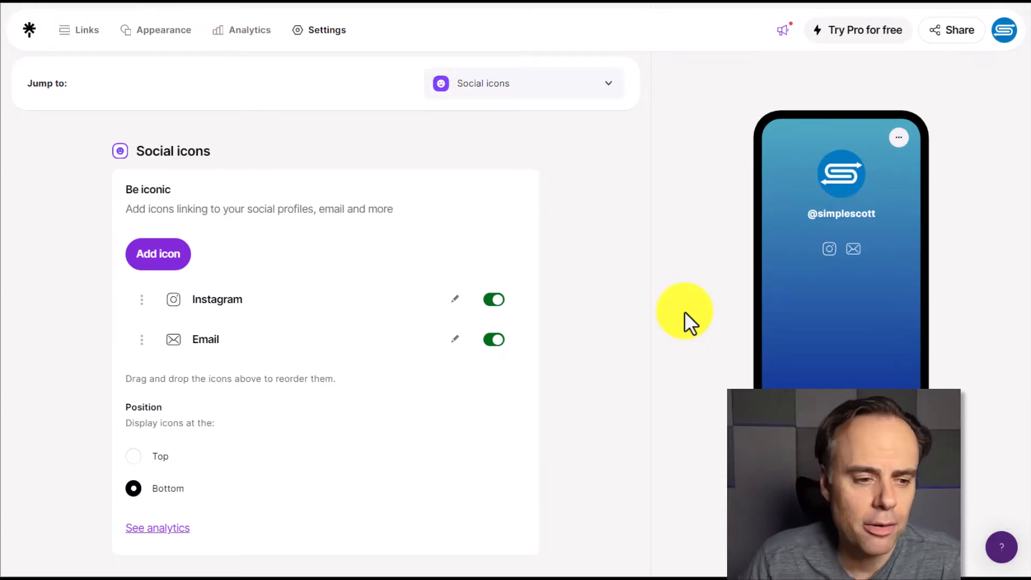
{"action": "mouse_move", "coordinate": [181, 467]}
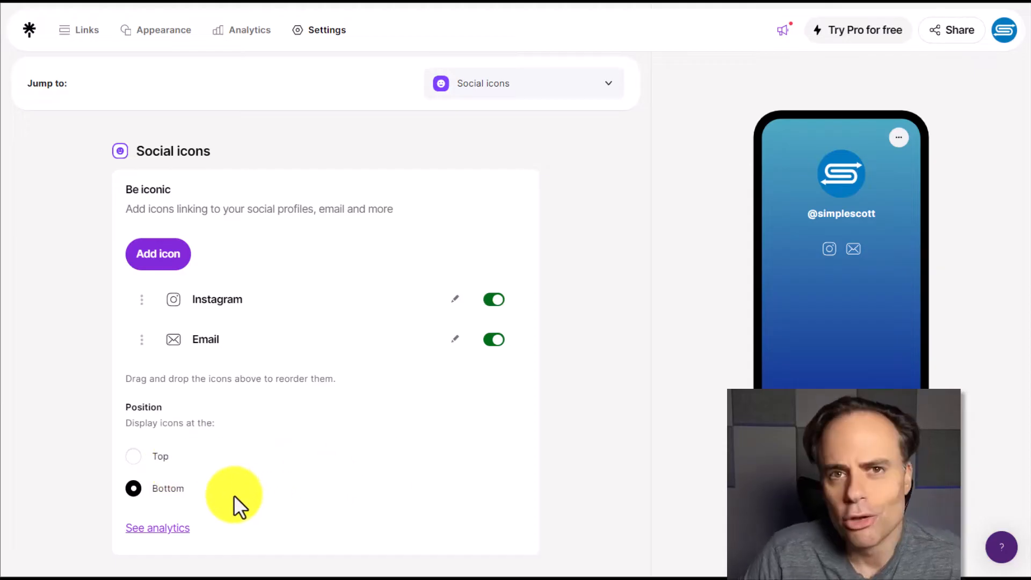
{"action": "mouse_move", "coordinate": [801, 233]}
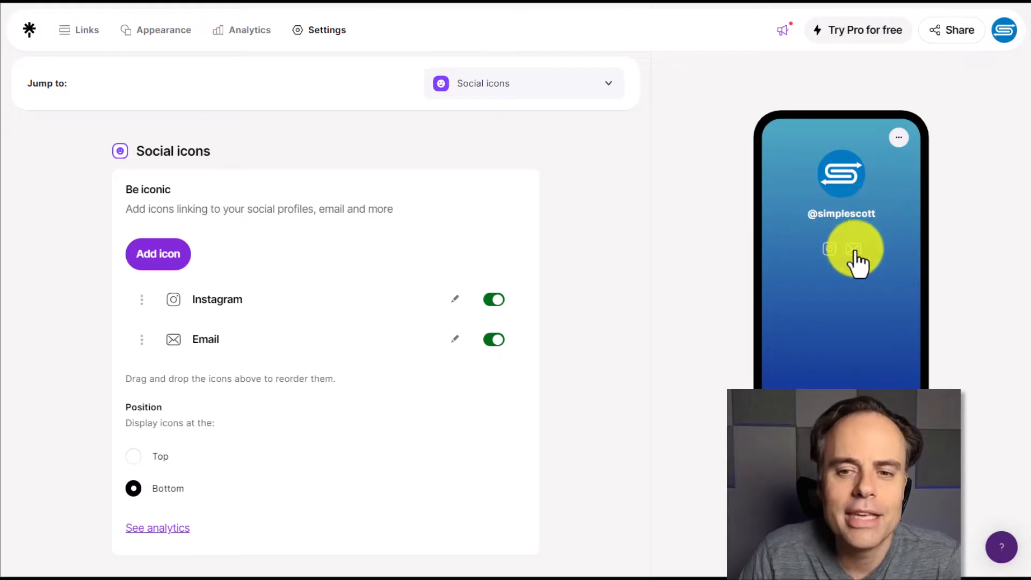
{"action": "mouse_move", "coordinate": [648, 200]}
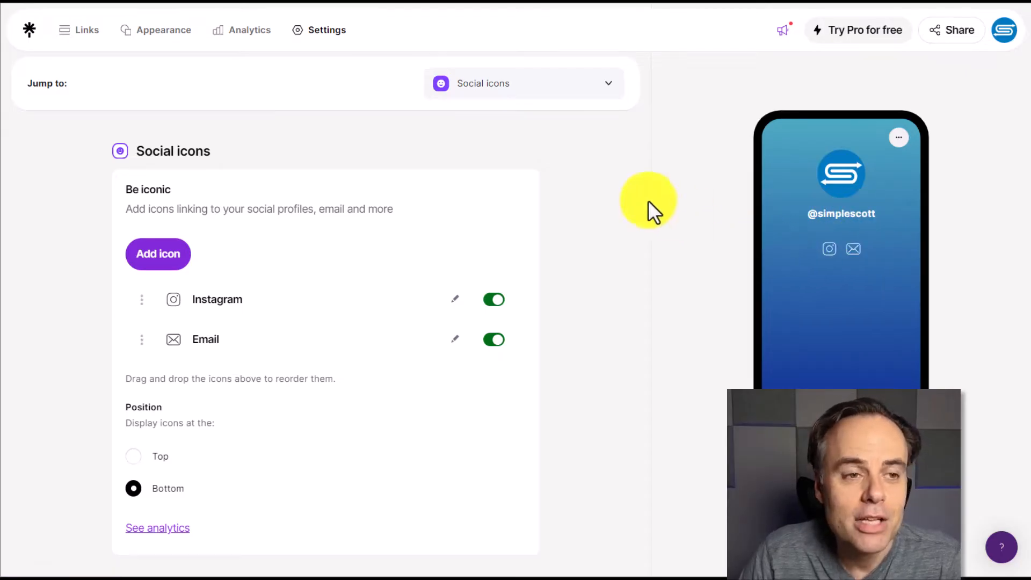
{"action": "mouse_move", "coordinate": [86, 29]}
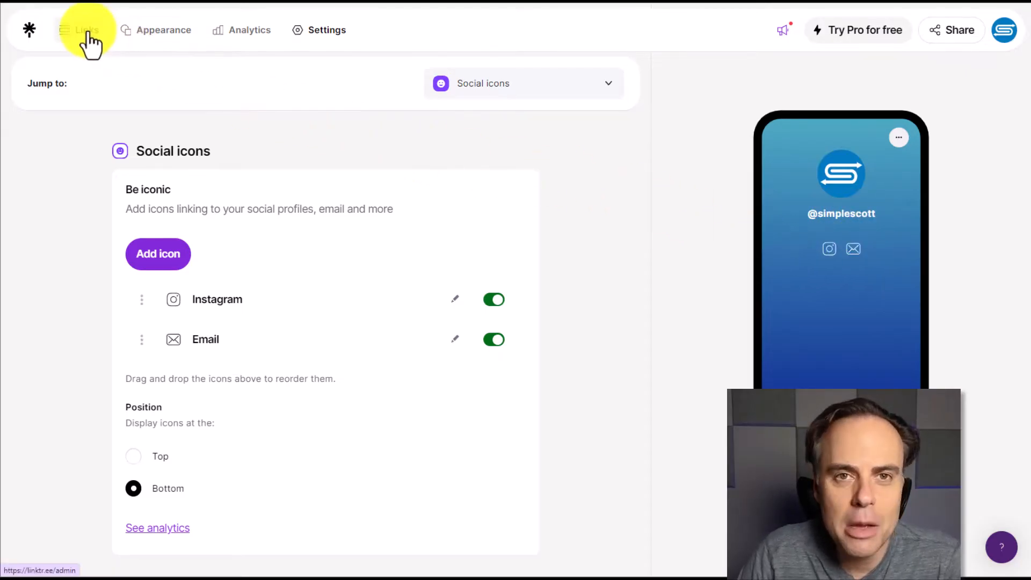
- Open the Links editor for the live linktr.ee/simplescott page
{"action": "left_click", "coordinate": [82, 29]}
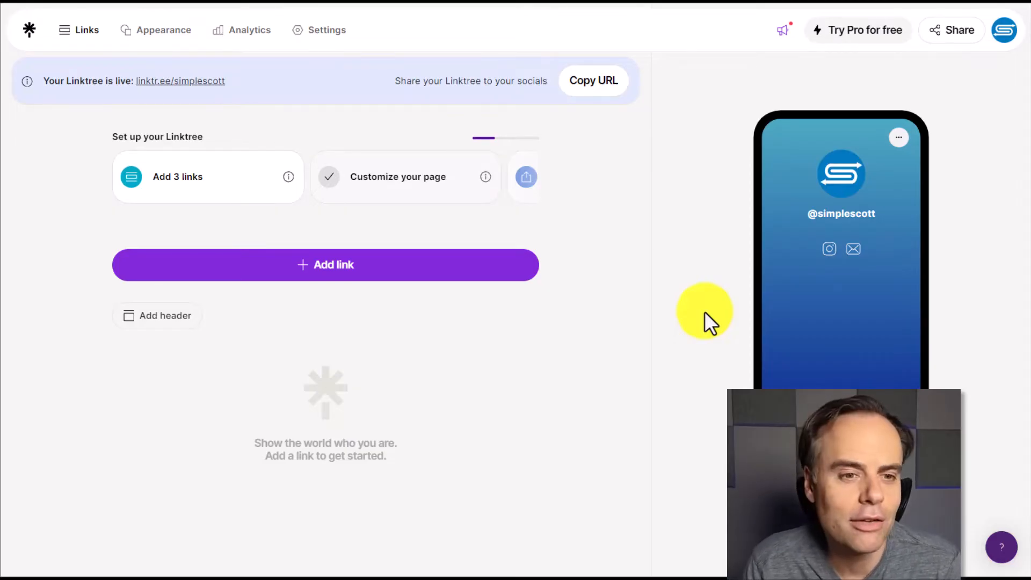
{"action": "mouse_move", "coordinate": [345, 276]}
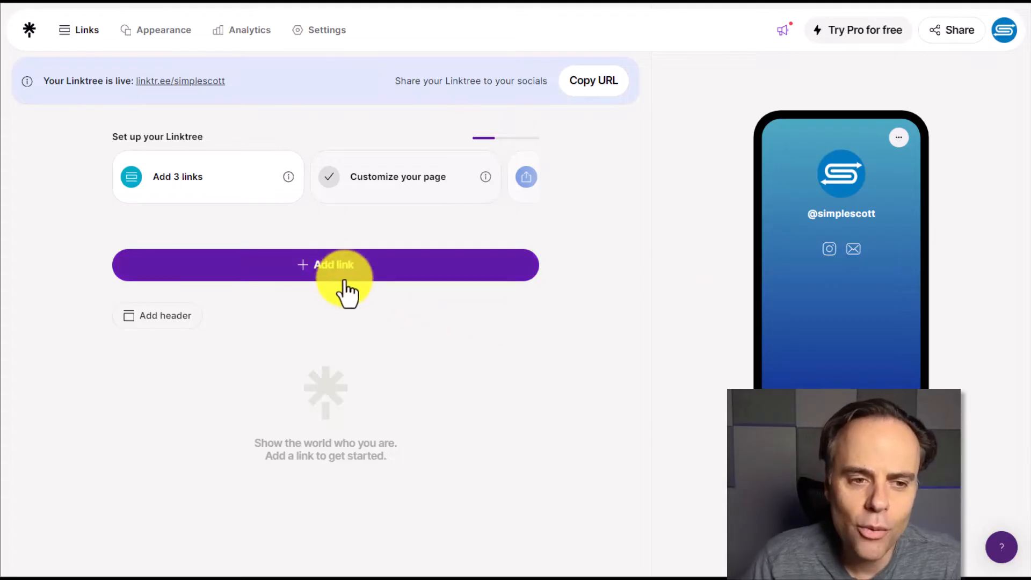
- Add a simpletivity.com link titled 'Simplify your technology so you can get more done'
{"action": "left_click", "coordinate": [326, 265]}
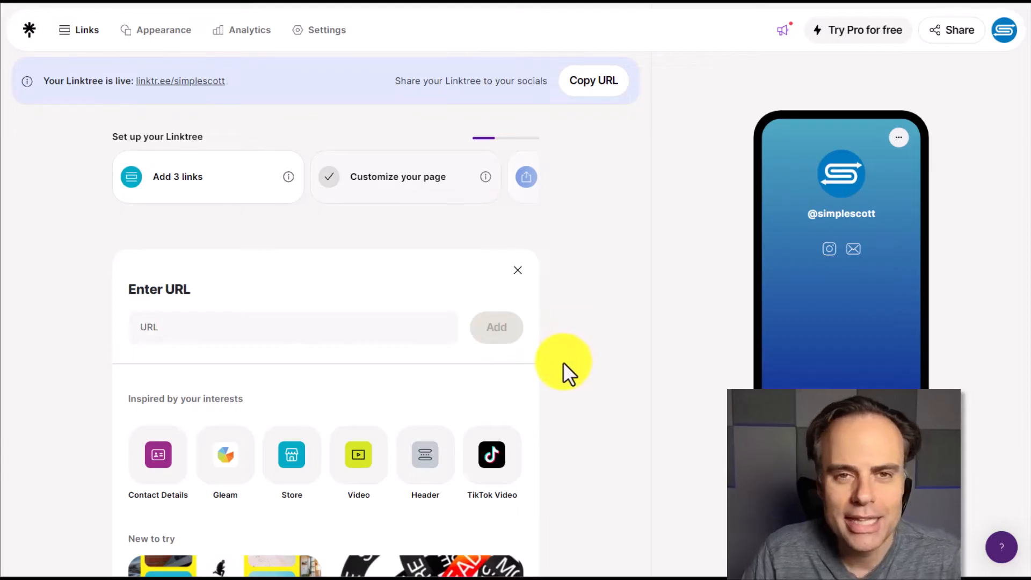
{"action": "mouse_move", "coordinate": [273, 345]}
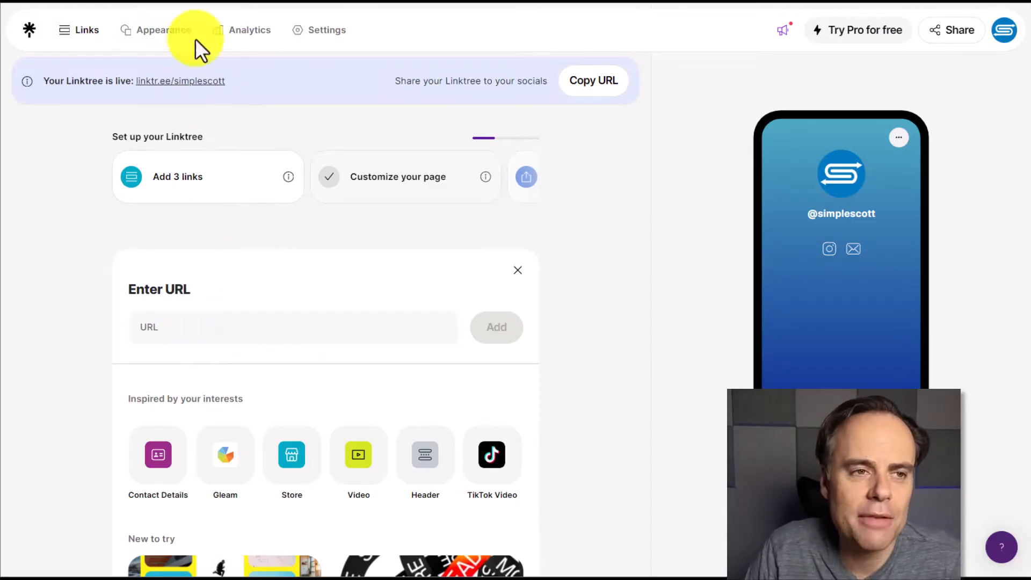
{"action": "type", "text": "https://www.simpletally.com/"}
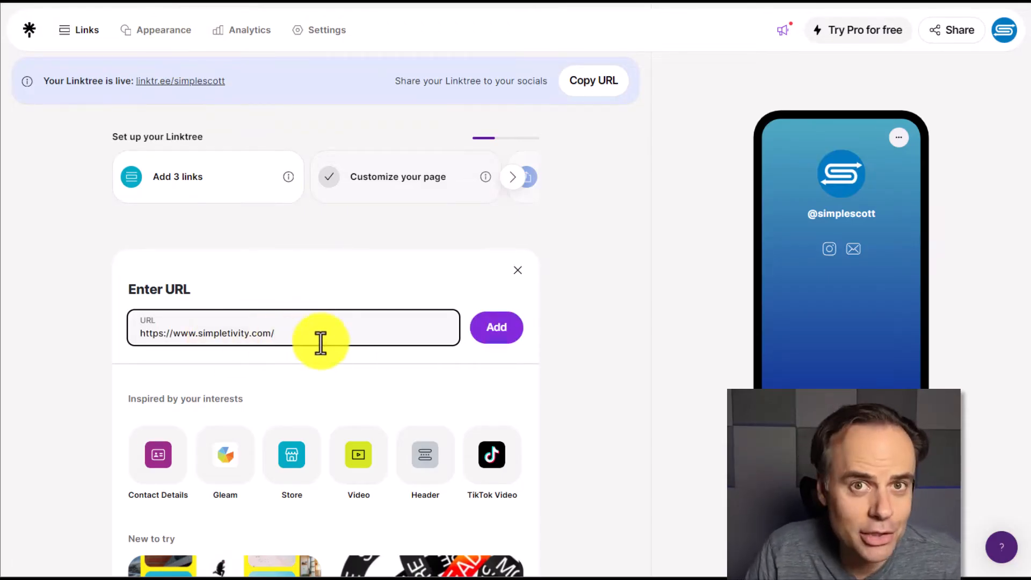
{"action": "left_click", "coordinate": [496, 328]}
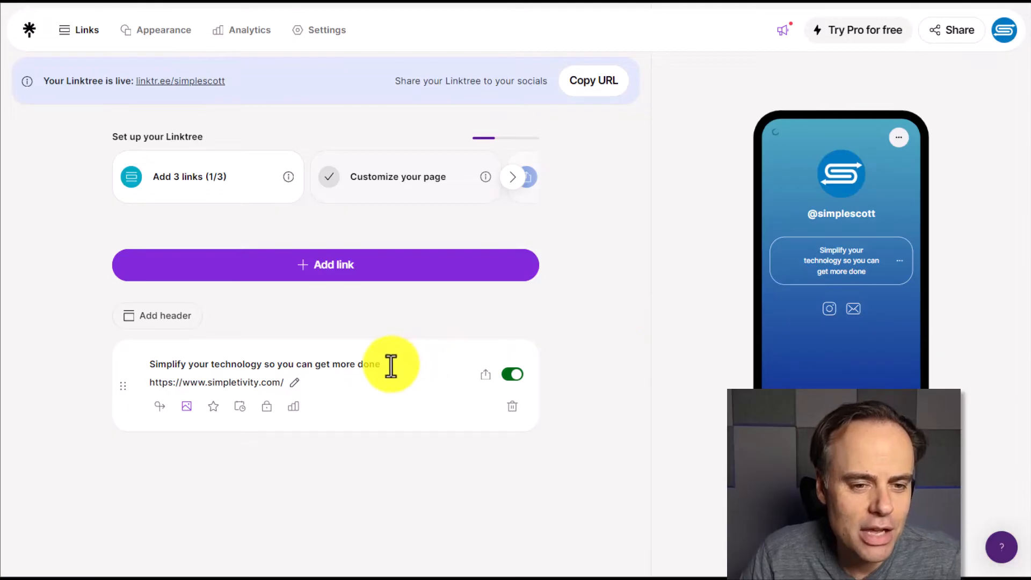
{"action": "triple_click", "coordinate": [263, 363]}
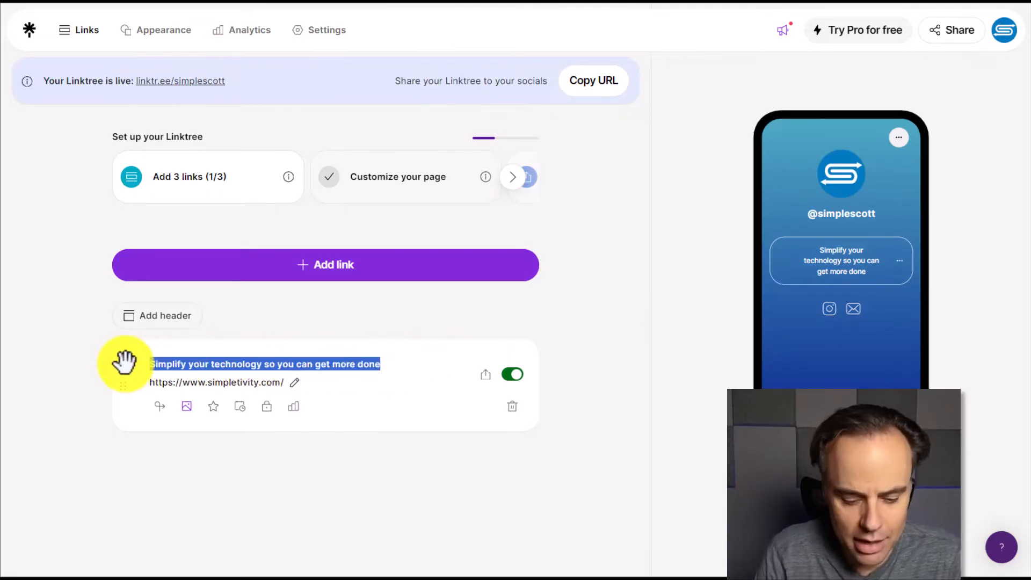
{"action": "type", "text": "Website"}
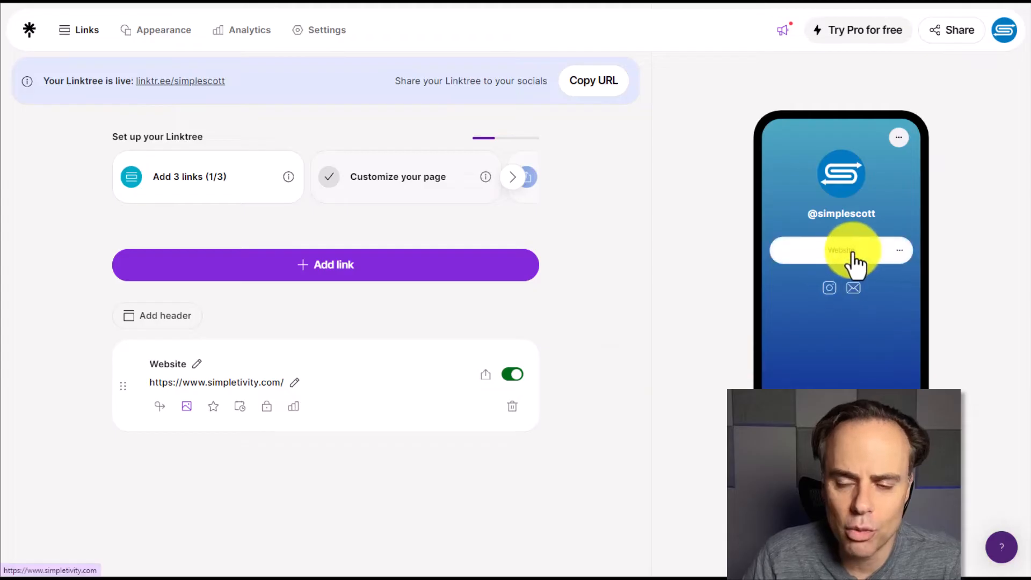
{"action": "mouse_move", "coordinate": [650, 327]}
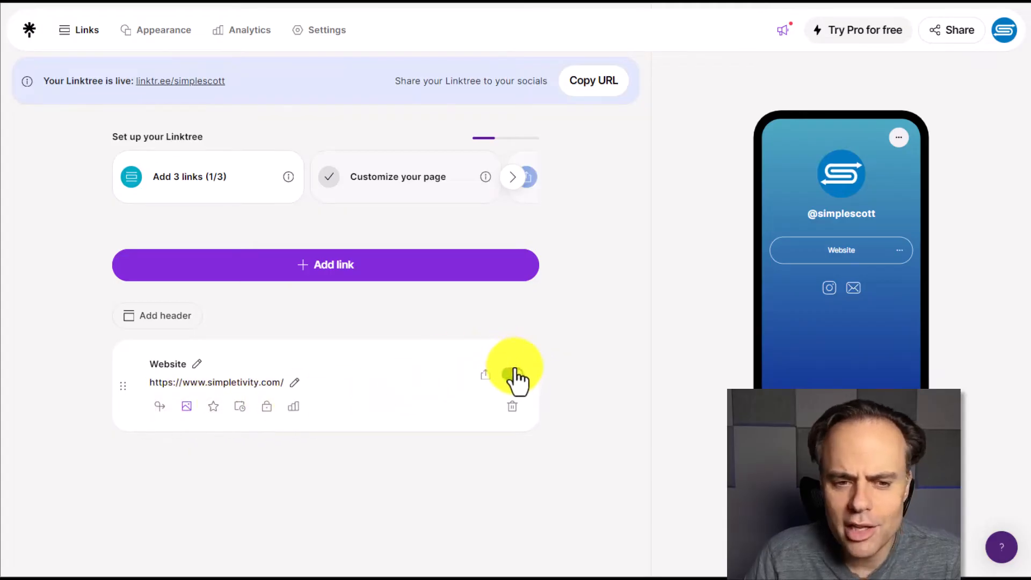
{"action": "left_click", "coordinate": [512, 375]}
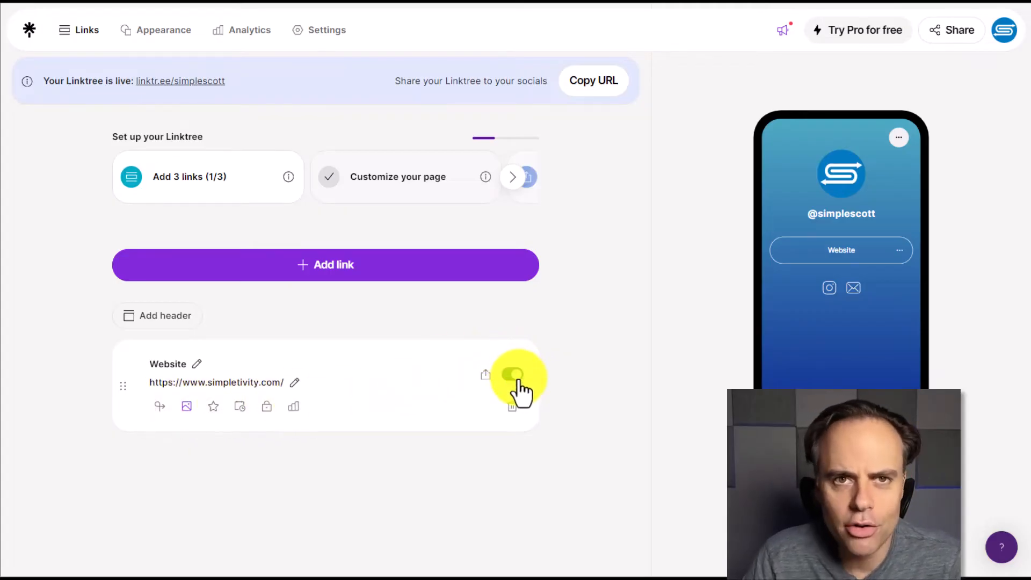
{"action": "left_click", "coordinate": [513, 374]}
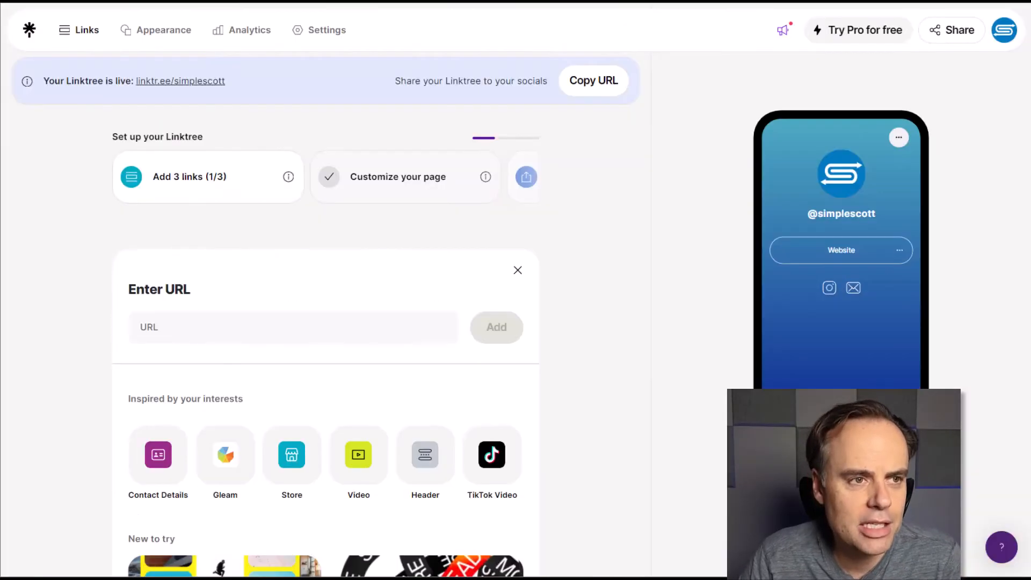
- Add links for the YouTube channel (youtube.com/simpletivity) and the Simpletivity newsletter
{"action": "type", "text": "https://www.youtube.com/simpletivity"}
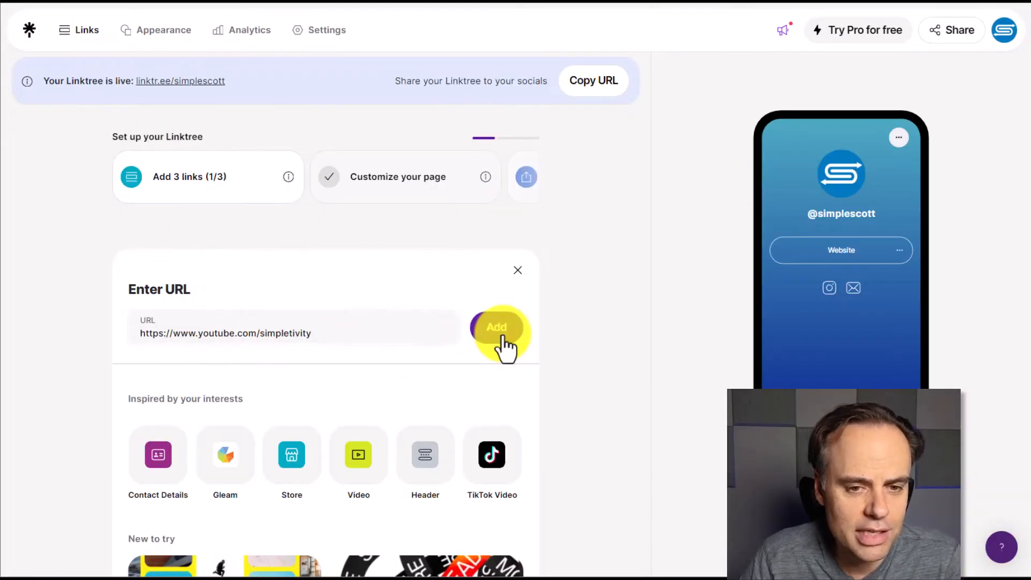
{"action": "left_click", "coordinate": [496, 327]}
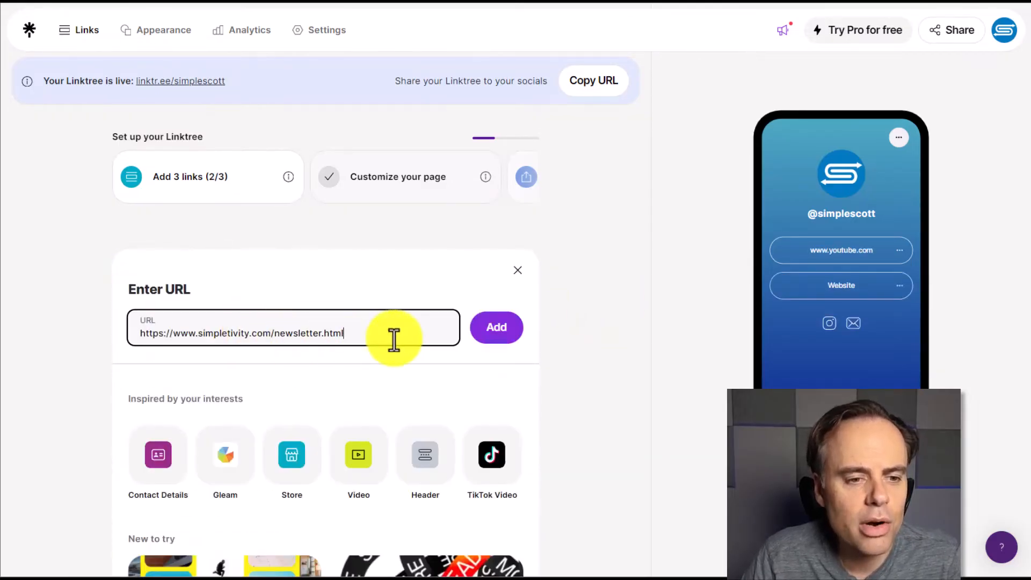
{"action": "left_click", "coordinate": [496, 327]}
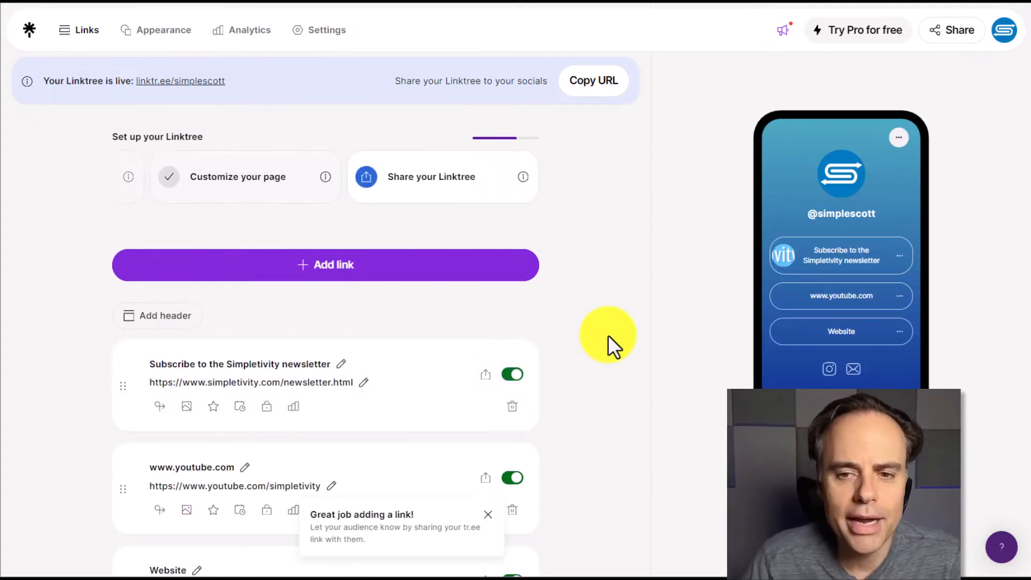
{"action": "mouse_move", "coordinate": [586, 323]}
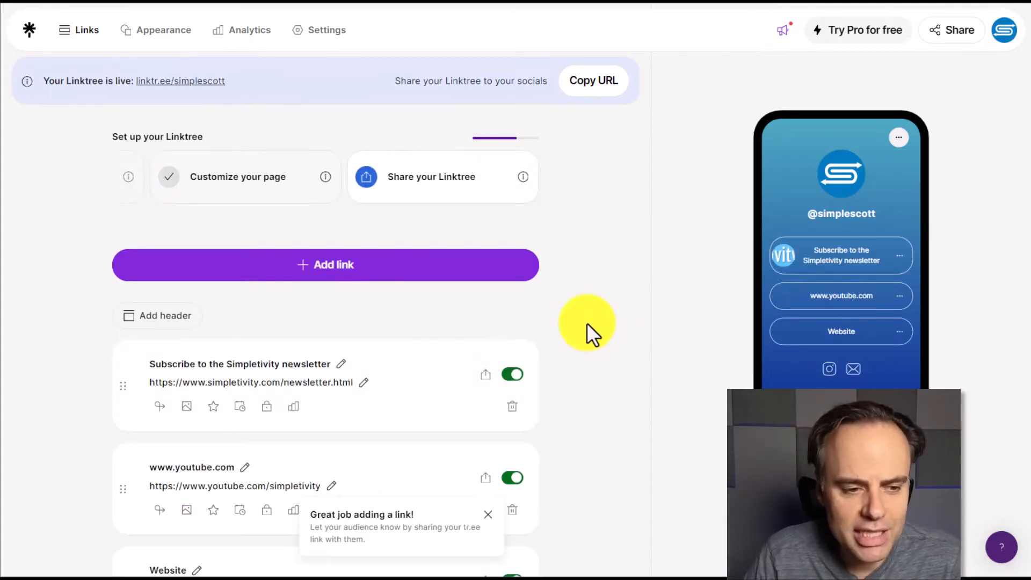
- Begin retitling the YouTube link as 'YouTube Channel'
{"action": "scroll", "scroll_direction": "down", "scroll_amount": 3}
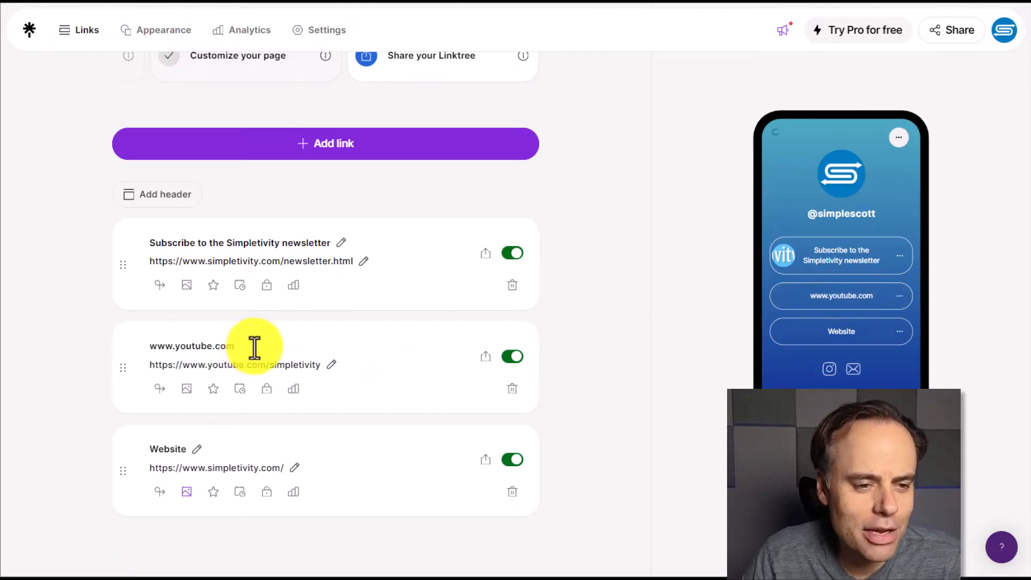
{"action": "type", "text": "YouT"}
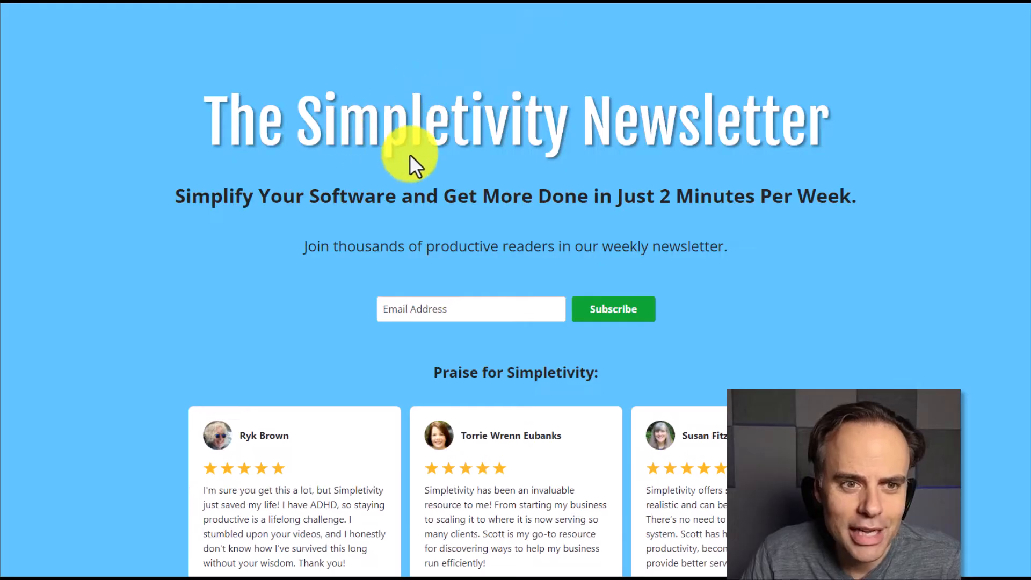
{"action": "mouse_move", "coordinate": [293, 138]}
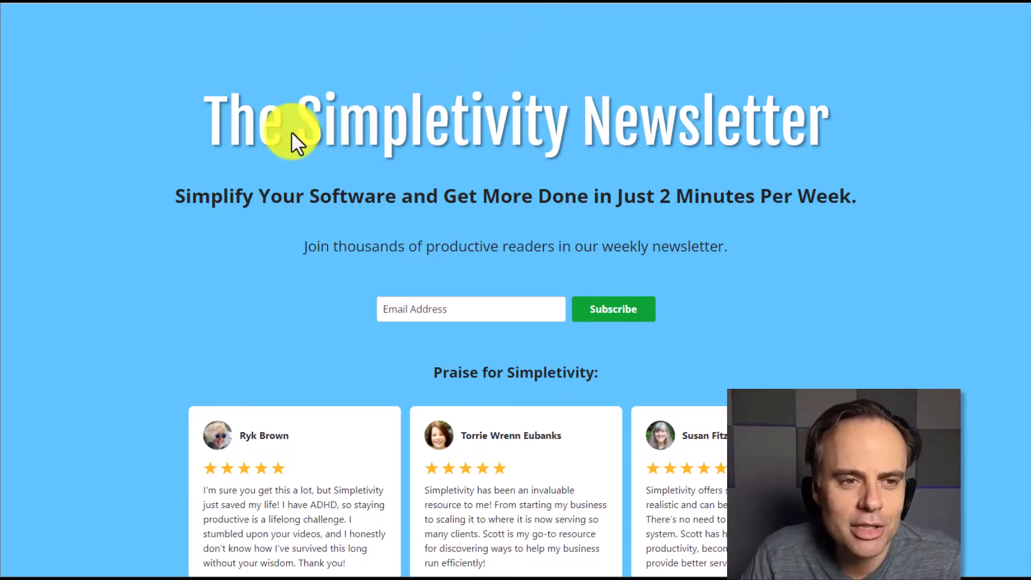
{"action": "mouse_move", "coordinate": [440, 86]}
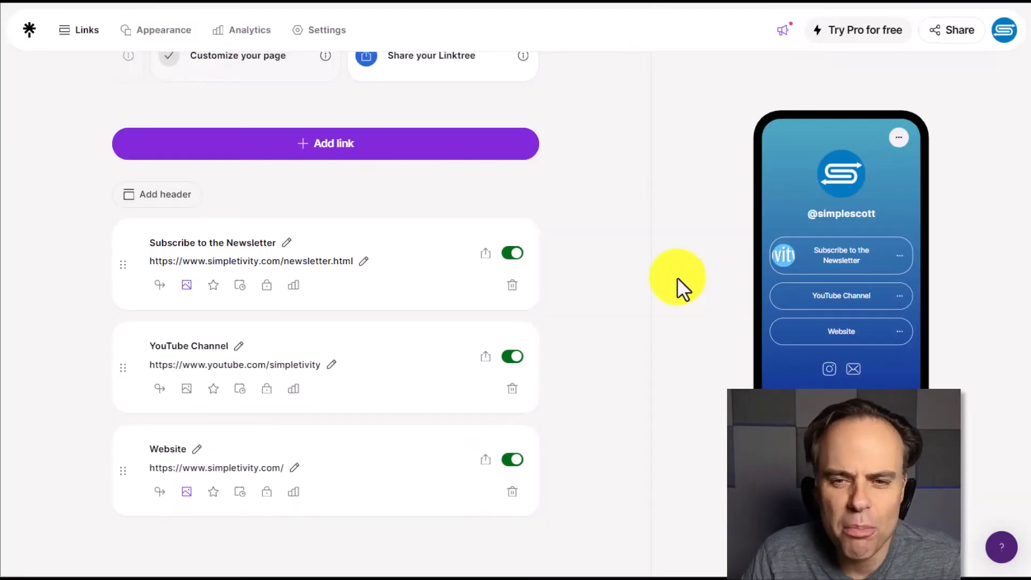
{"action": "mouse_move", "coordinate": [785, 270]}
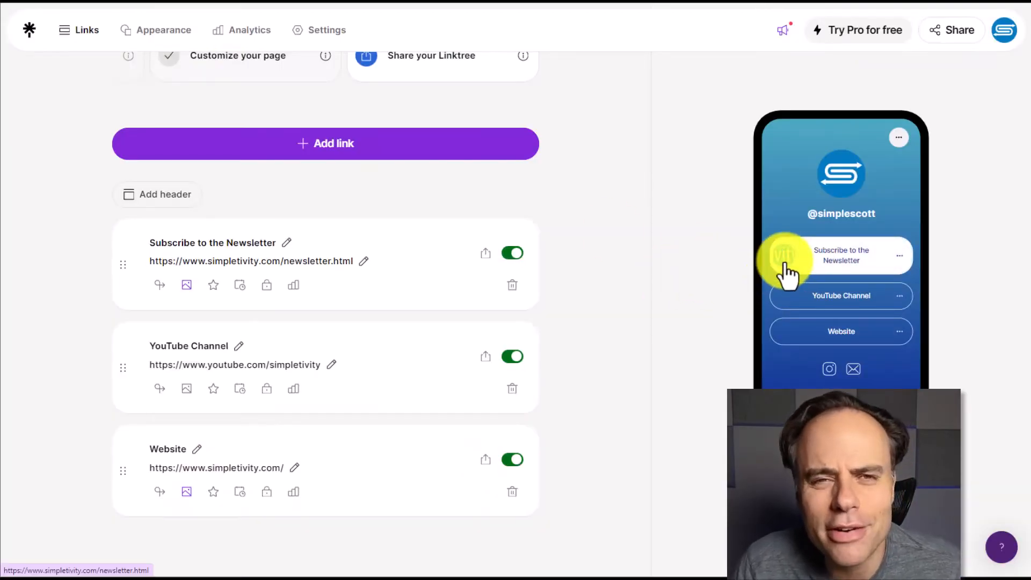
{"action": "mouse_move", "coordinate": [656, 255]}
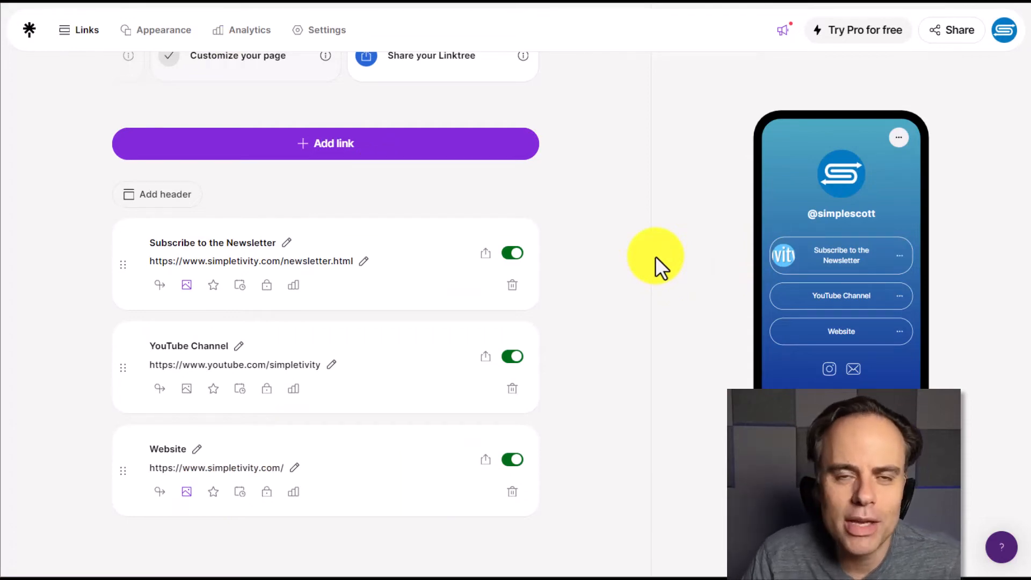
{"action": "mouse_move", "coordinate": [650, 262]}
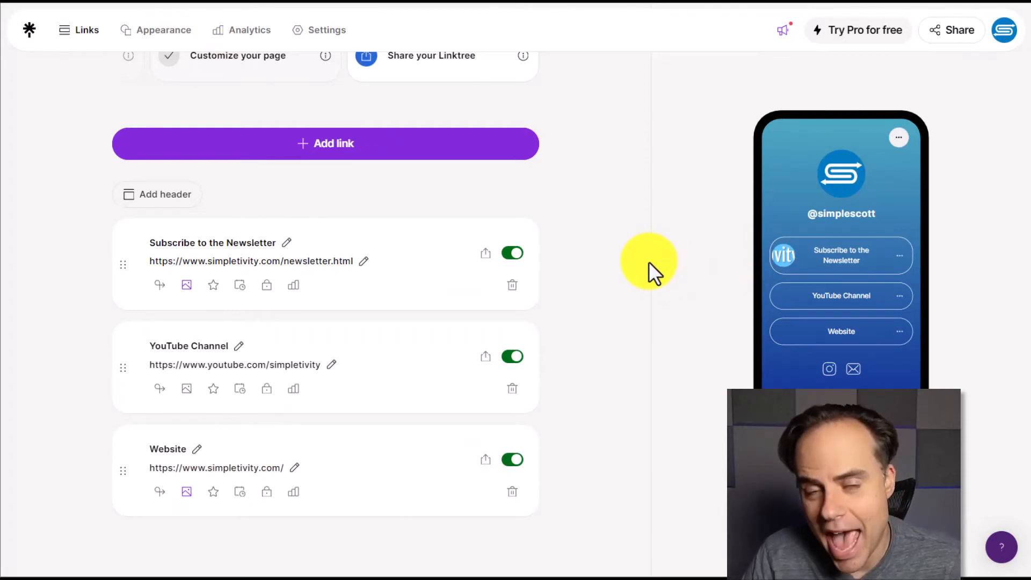
{"action": "mouse_move", "coordinate": [796, 332]}
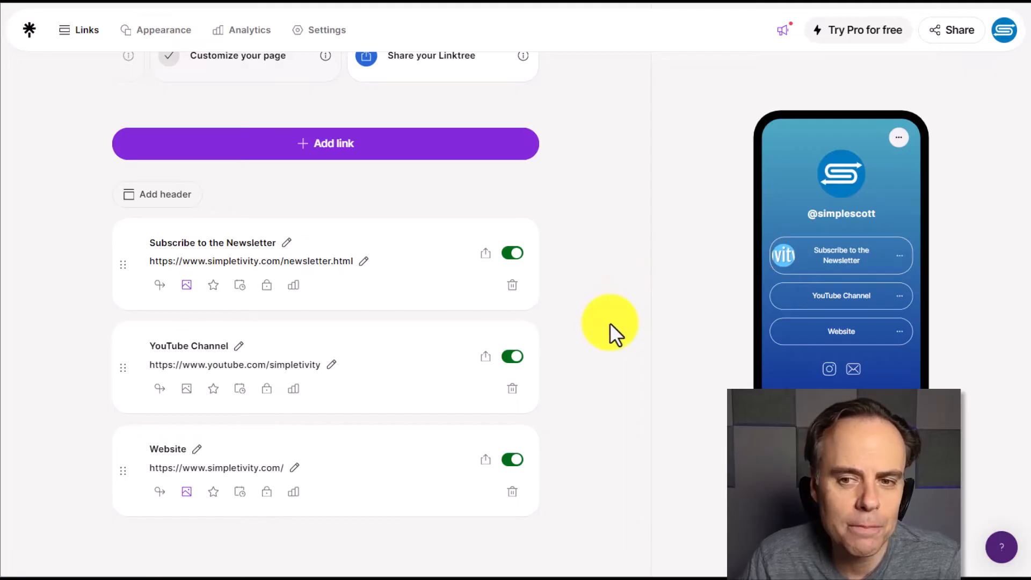
{"action": "mouse_move", "coordinate": [187, 284]}
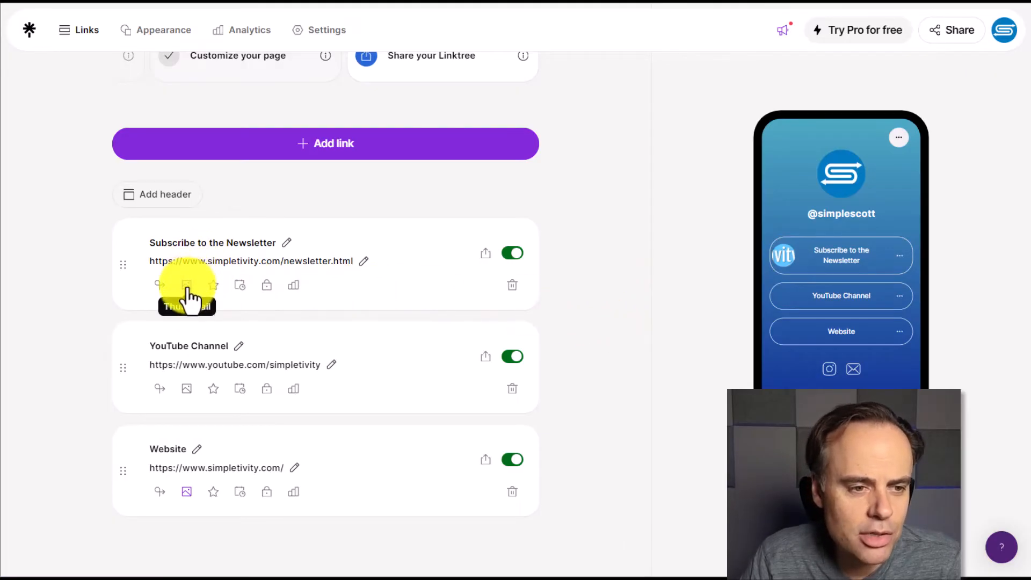
- Replace the newsletter link's thumbnail with a circled check icon from Tabler Icons
{"action": "left_click", "coordinate": [187, 285]}
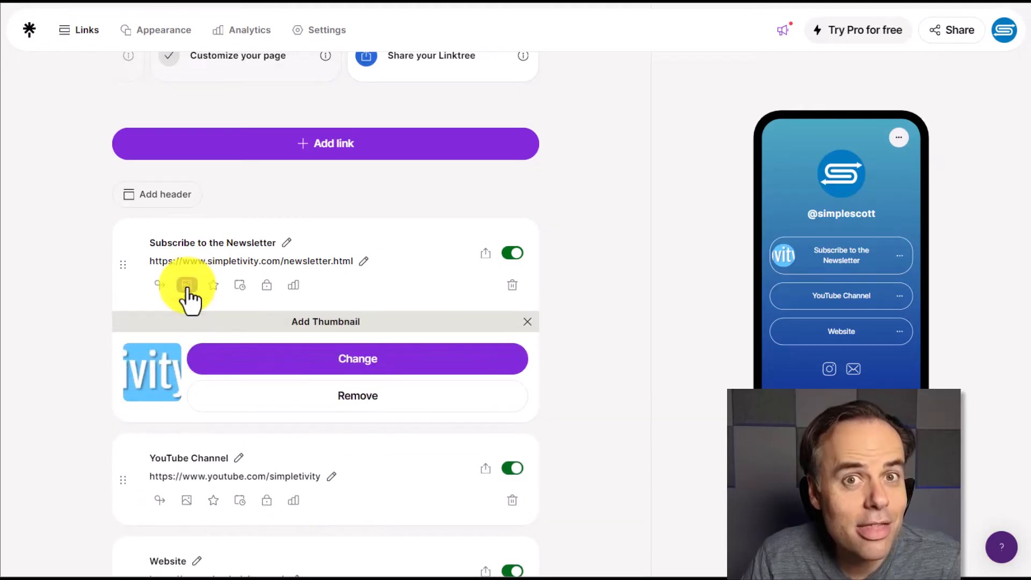
{"action": "left_click", "coordinate": [358, 358]}
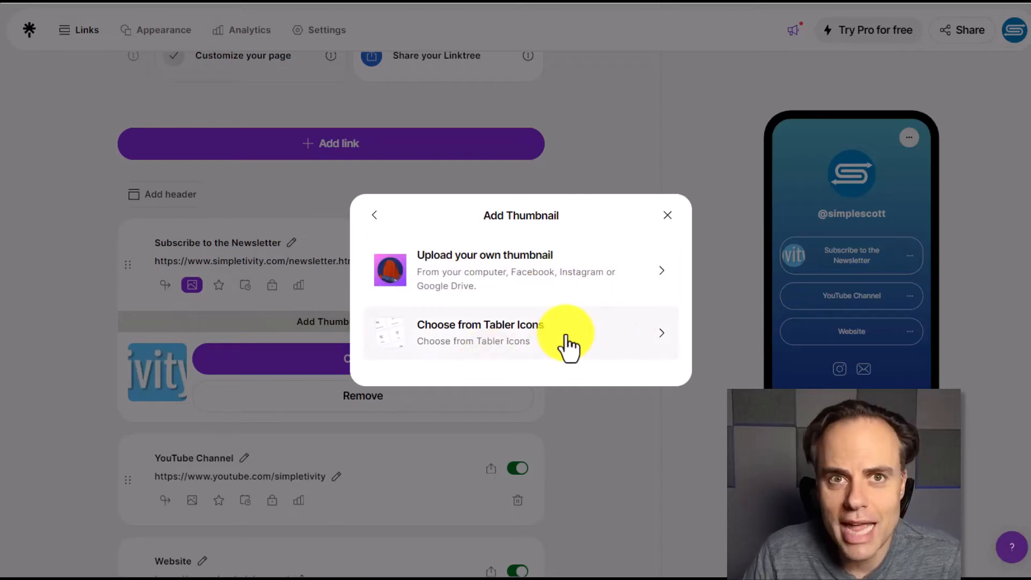
{"action": "mouse_move", "coordinate": [523, 359]}
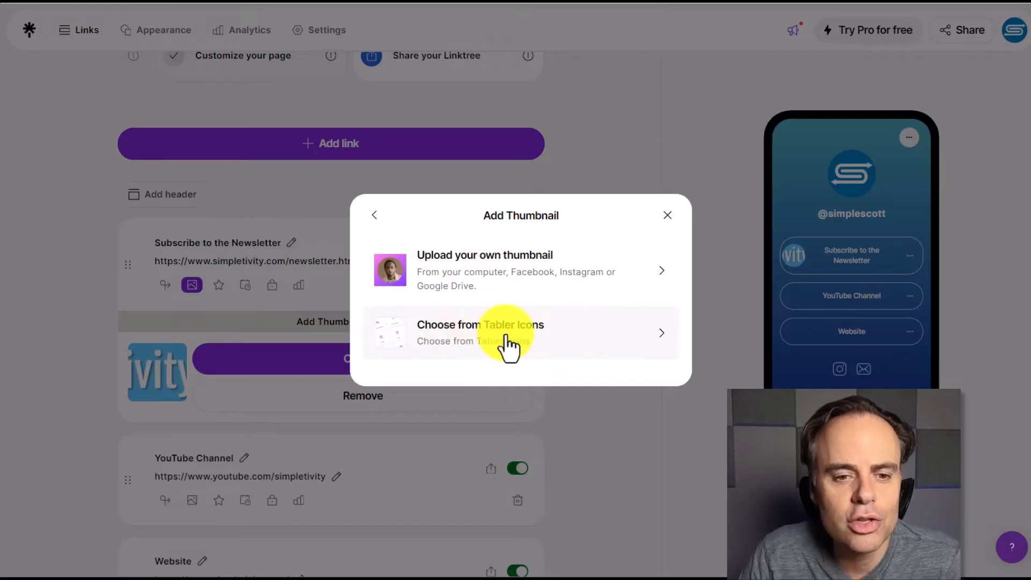
{"action": "left_click", "coordinate": [521, 332]}
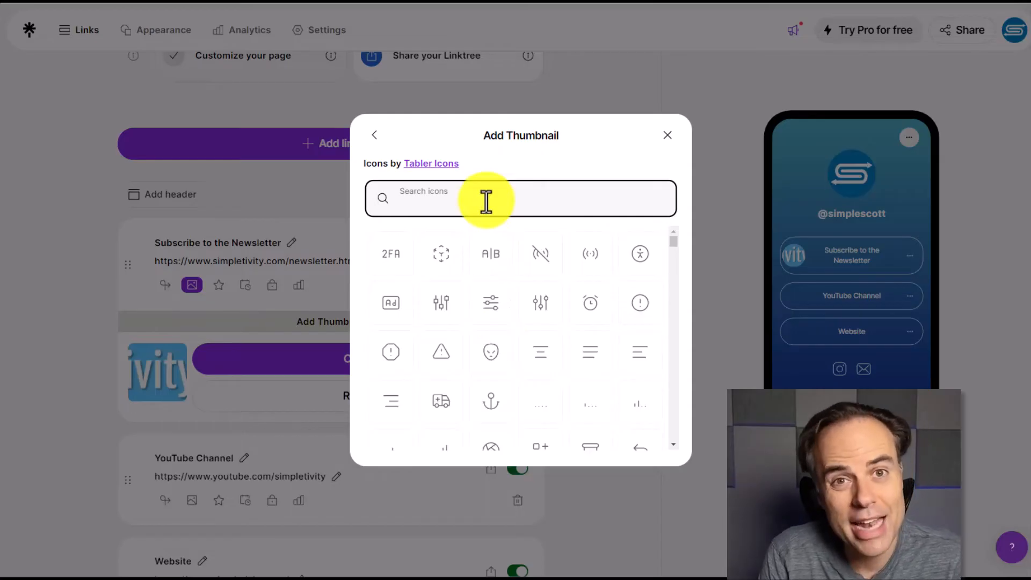
{"action": "type", "text": "check"}
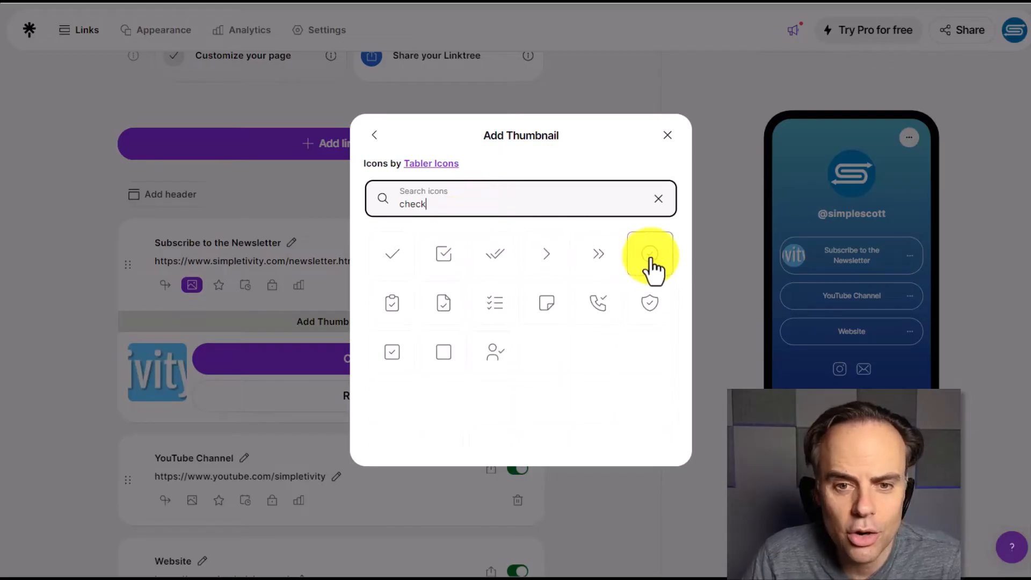
{"action": "left_click", "coordinate": [650, 253]}
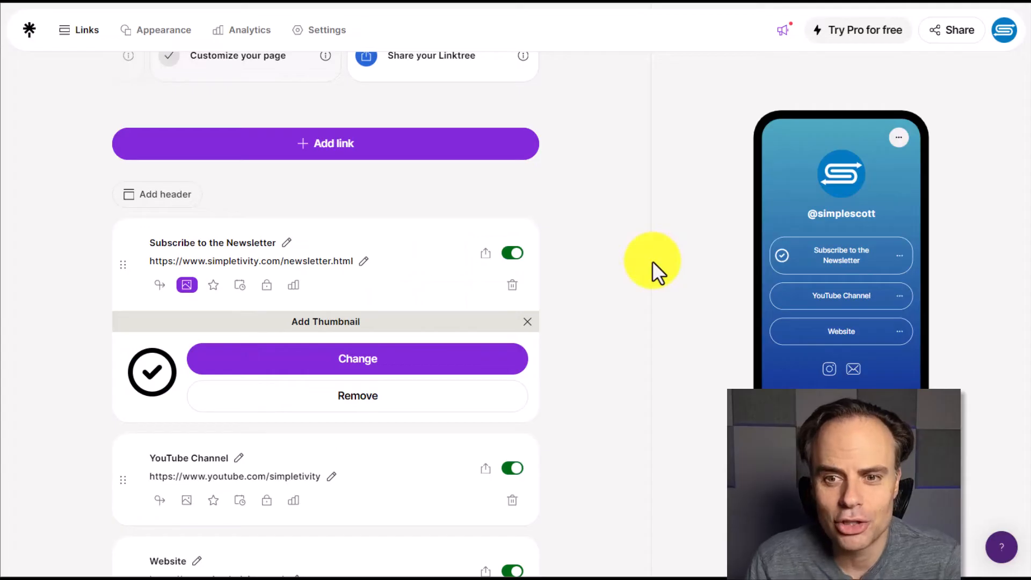
{"action": "mouse_move", "coordinate": [609, 375]}
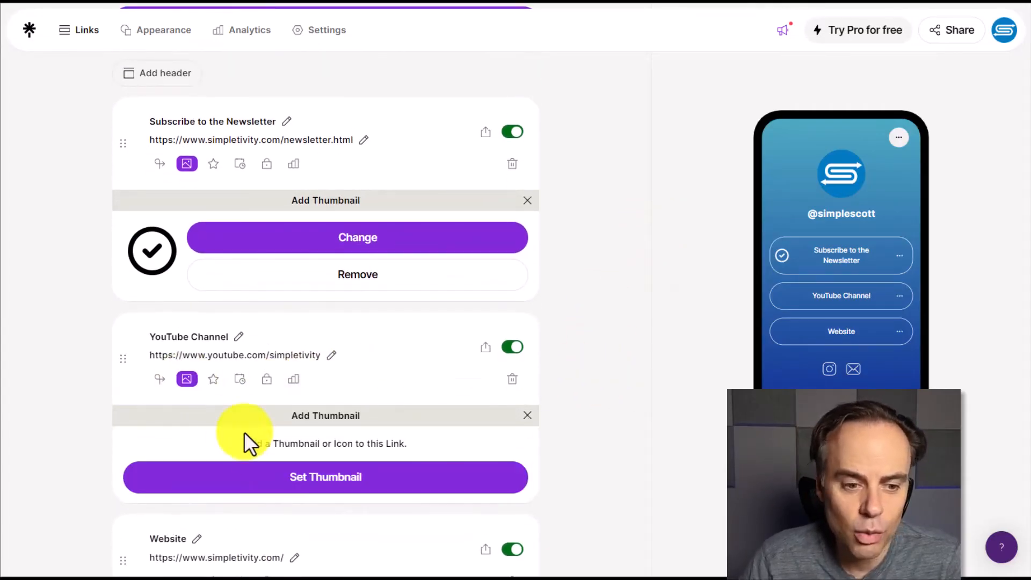
- Give the YouTube Channel link a play-button icon thumbnail found by searching 'yout'
{"action": "left_click", "coordinate": [357, 237]}
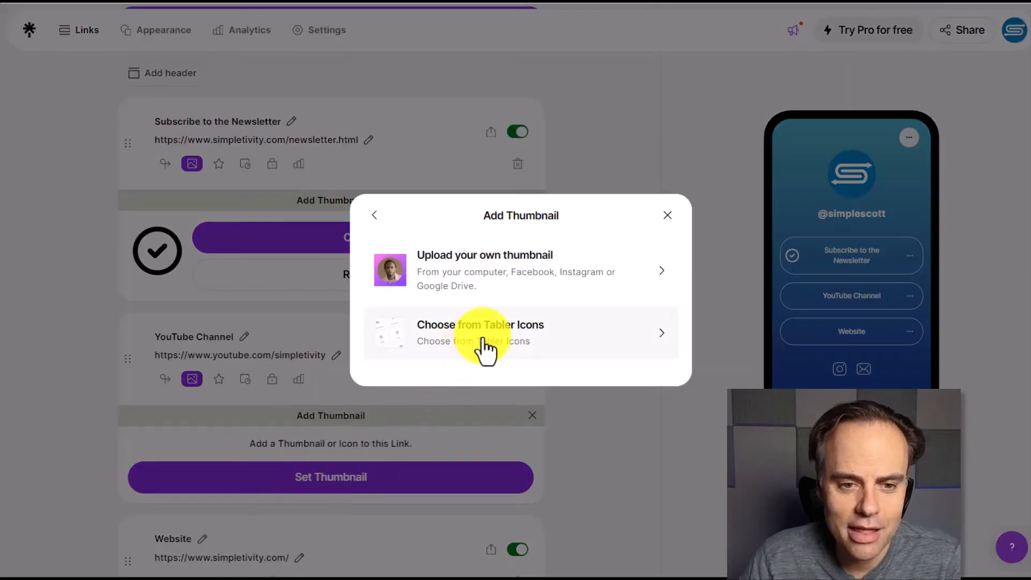
{"action": "mouse_move", "coordinate": [520, 286]}
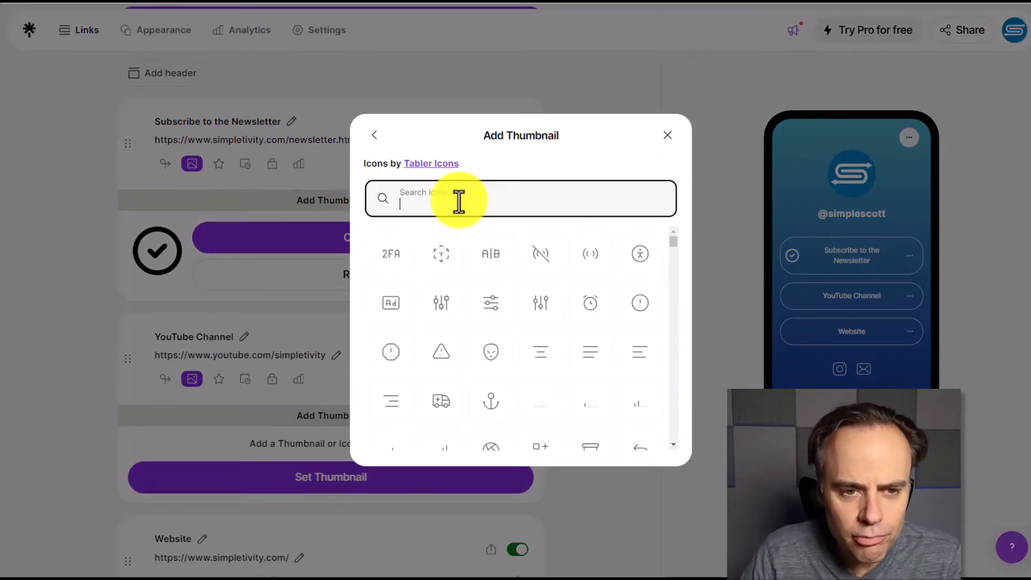
{"action": "type", "text": "yout"}
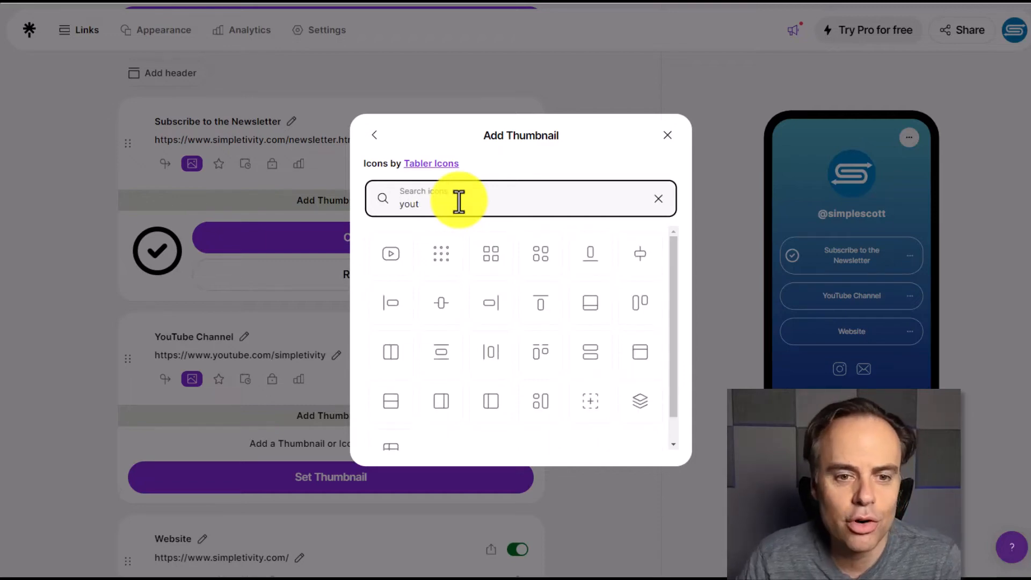
{"action": "left_click", "coordinate": [668, 135]}
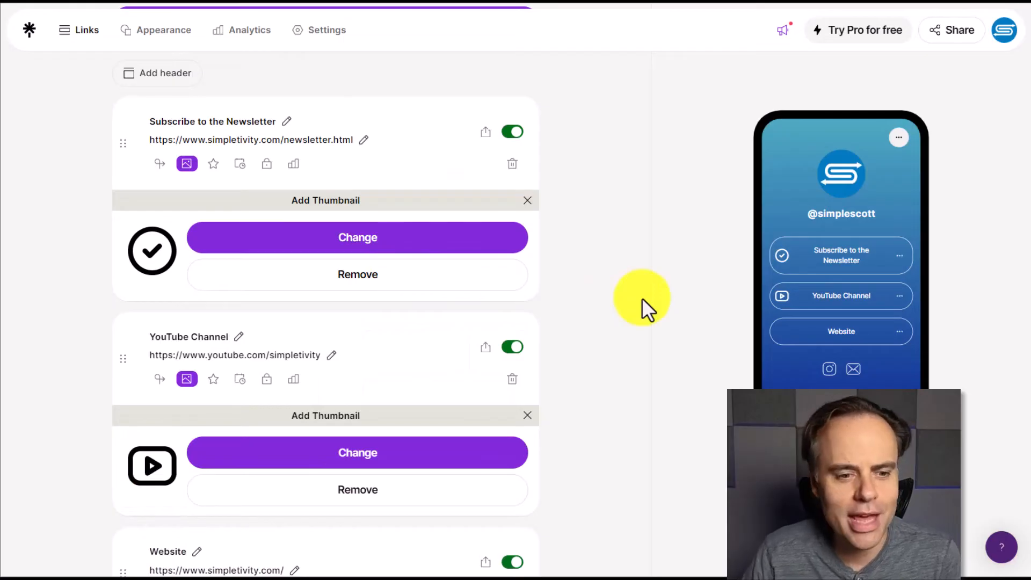
- Give the Website link a browser-window icon thumbnail found by searching 'we'
{"action": "scroll", "scroll_direction": "down", "scroll_amount": 3}
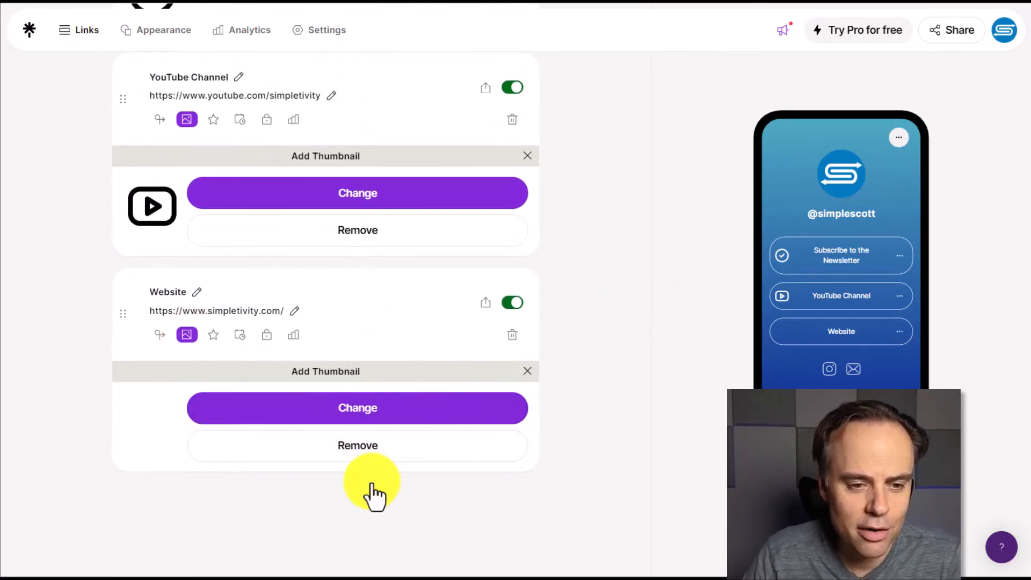
{"action": "left_click", "coordinate": [358, 408]}
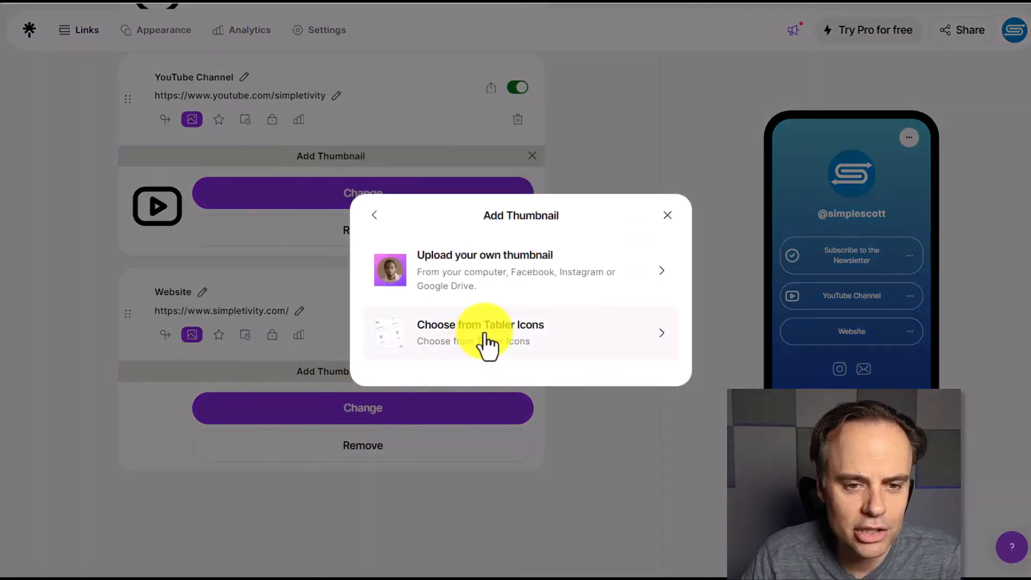
{"action": "type", "text": "web"}
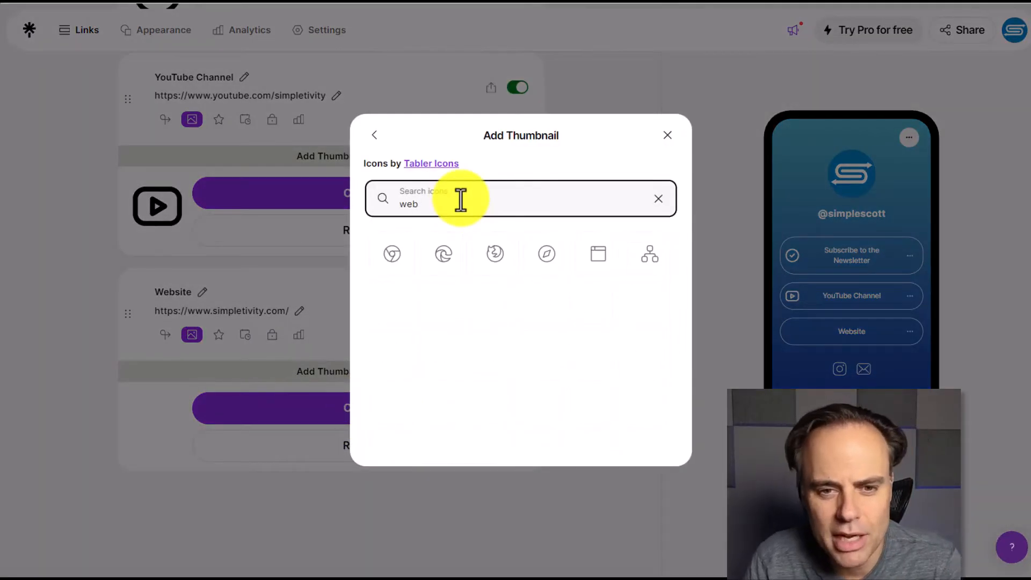
{"action": "left_click", "coordinate": [668, 135]}
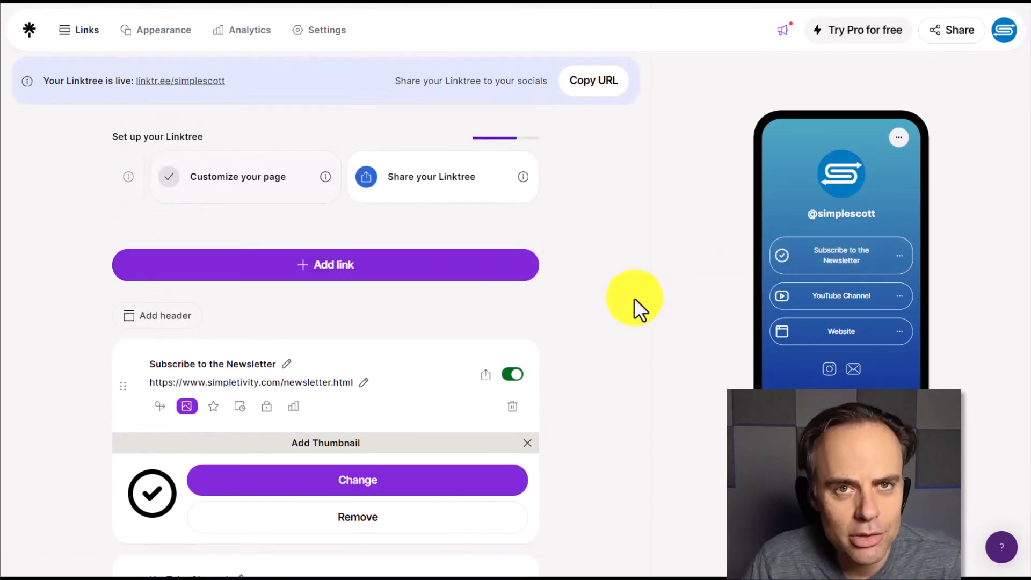
{"action": "mouse_move", "coordinate": [835, 283]}
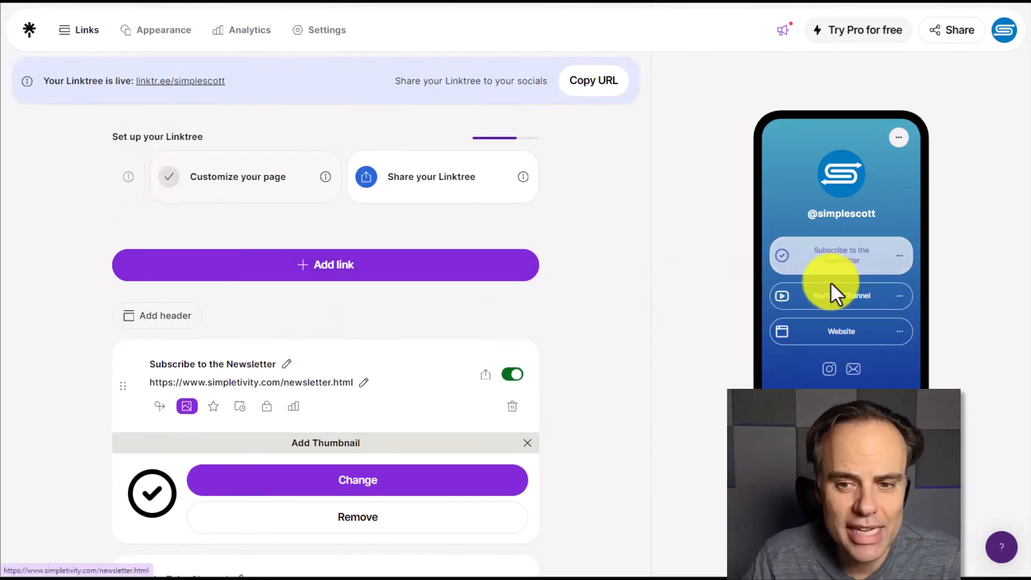
- Close the thumbnail editing panels for all three links
{"action": "scroll", "scroll_direction": "down", "scroll_amount": 3}
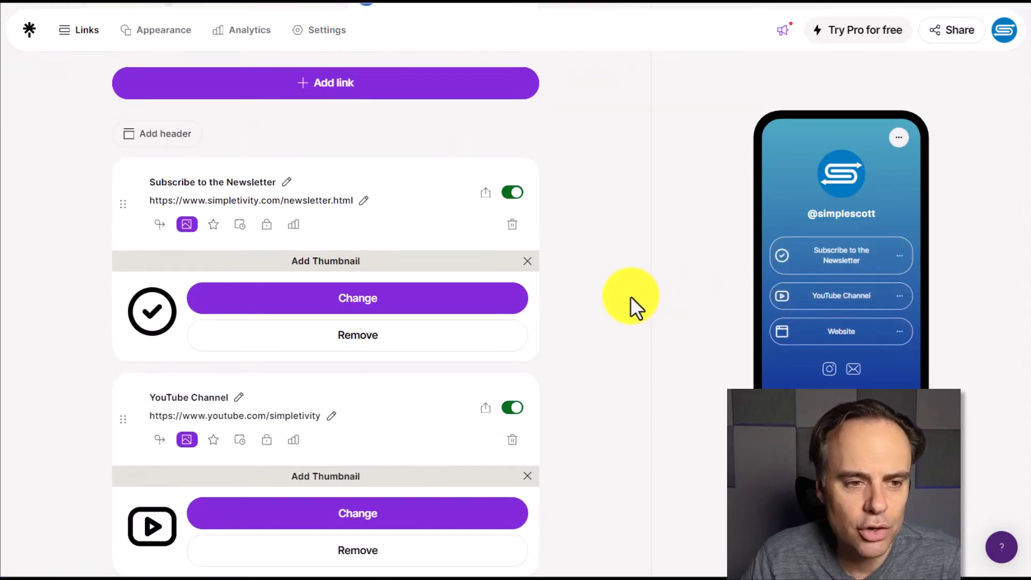
{"action": "left_click", "coordinate": [527, 260]}
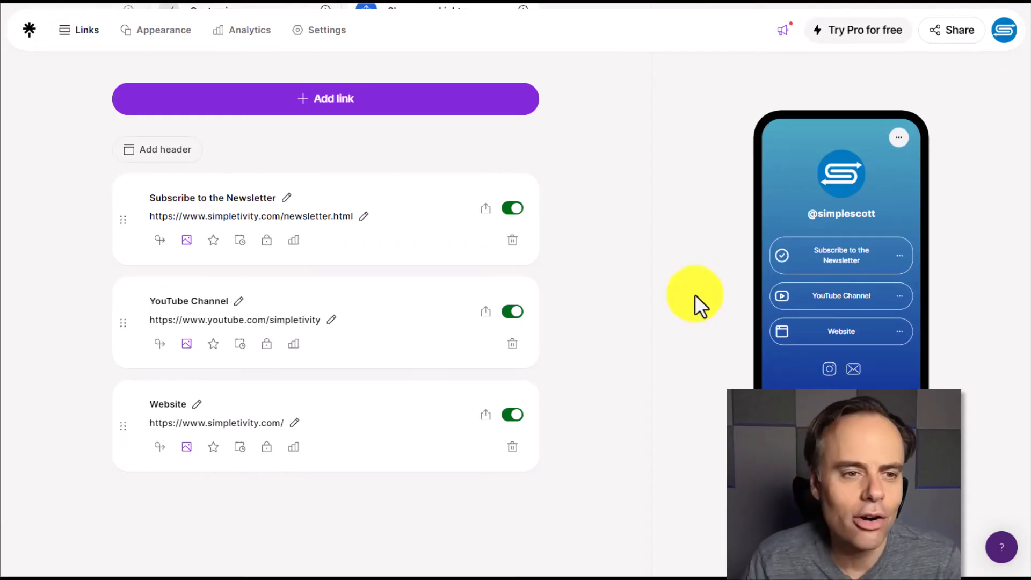
{"action": "mouse_move", "coordinate": [569, 283]}
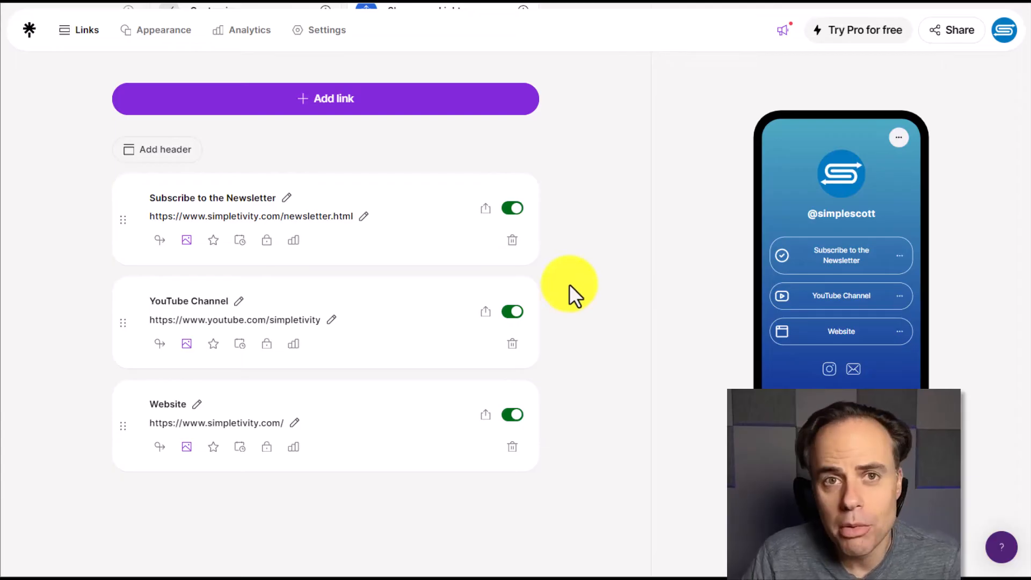
{"action": "mouse_move", "coordinate": [231, 234]}
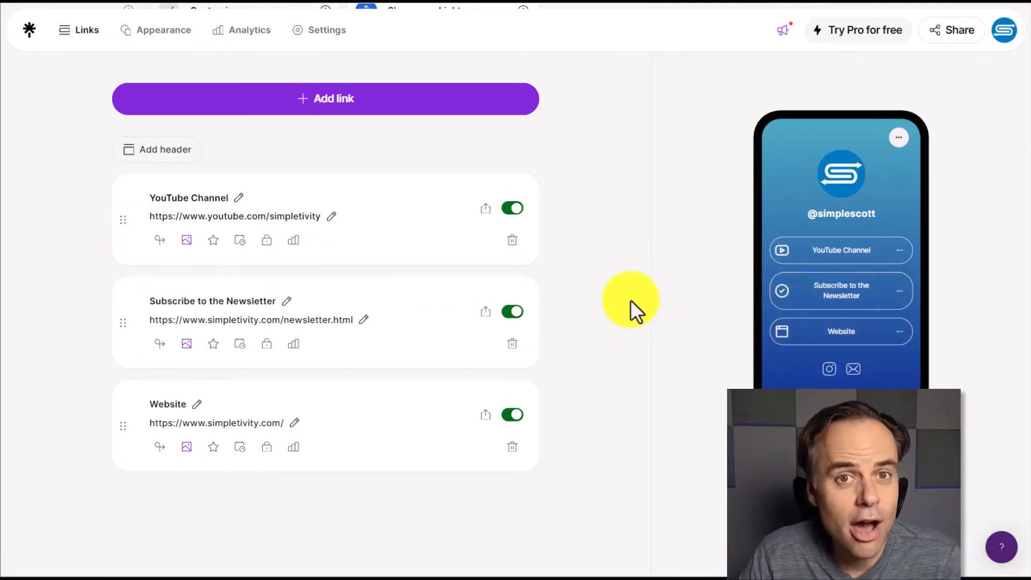
{"action": "mouse_move", "coordinate": [572, 290]}
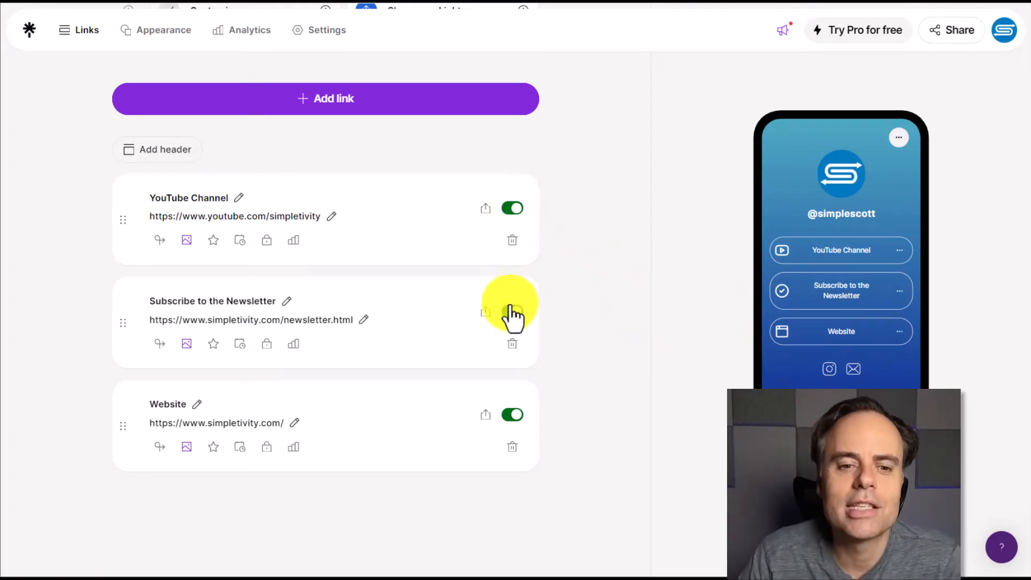
{"action": "left_click", "coordinate": [513, 311]}
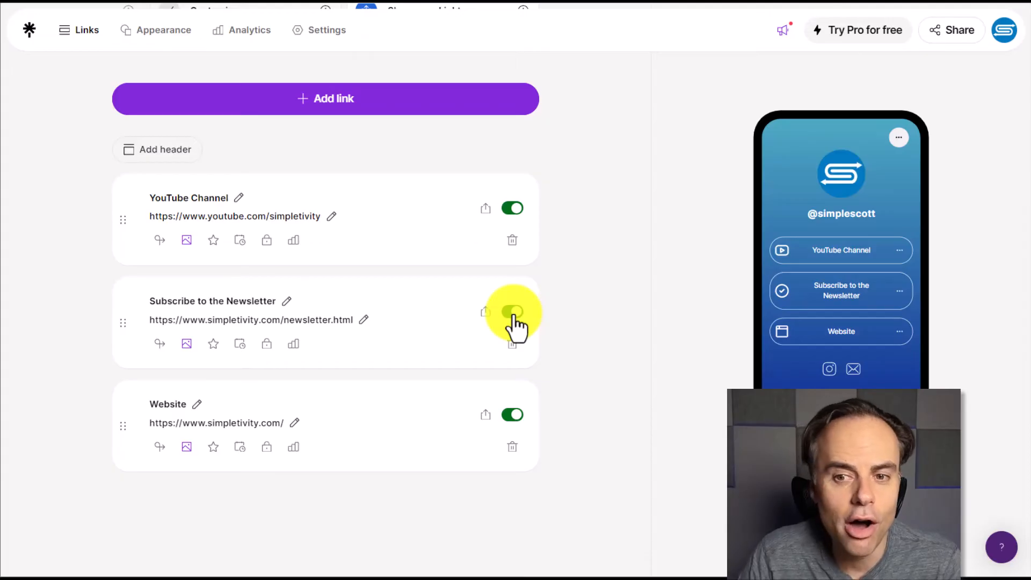
{"action": "left_click", "coordinate": [512, 311]}
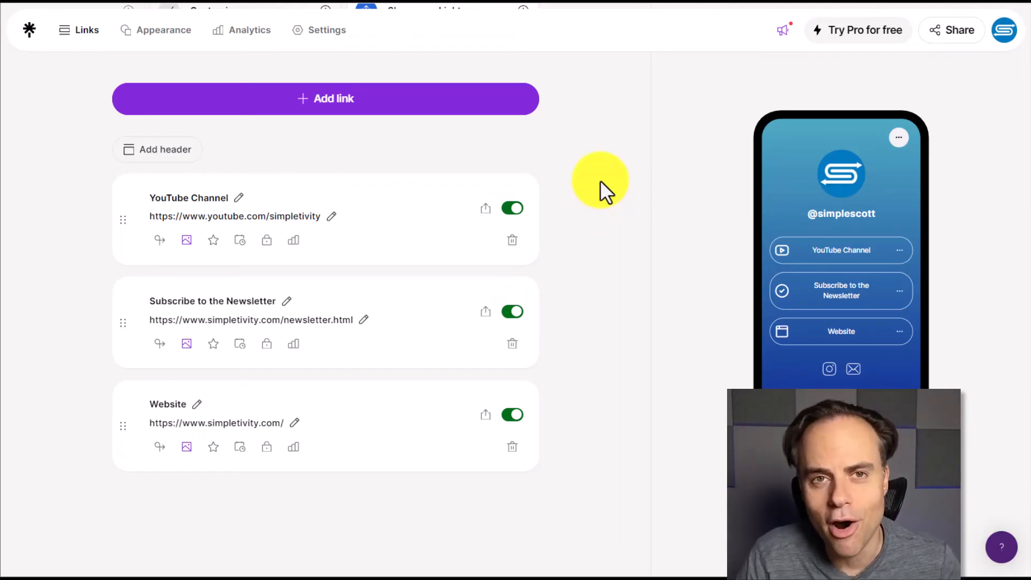
{"action": "left_click", "coordinate": [512, 208]}
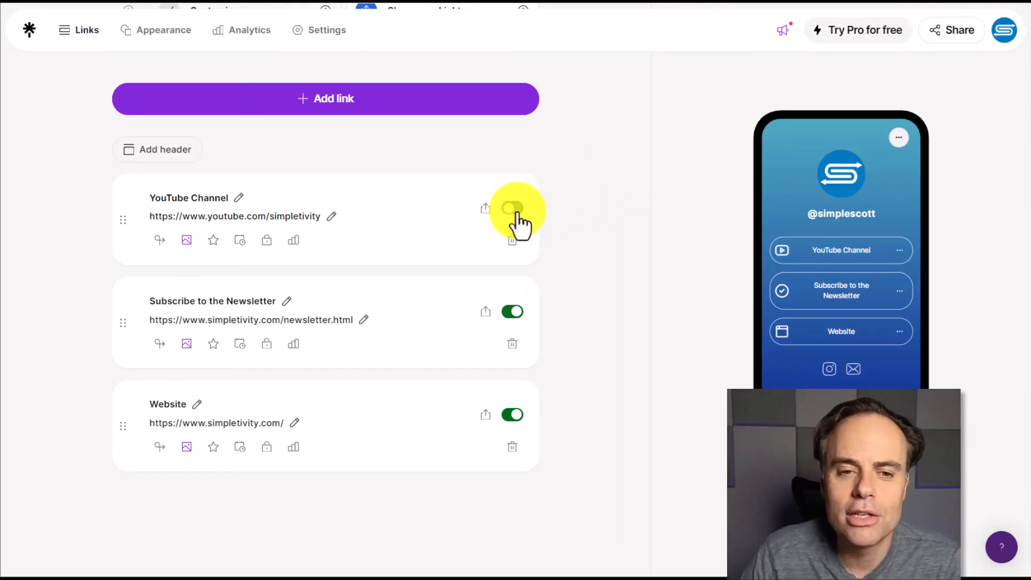
{"action": "left_click", "coordinate": [512, 208]}
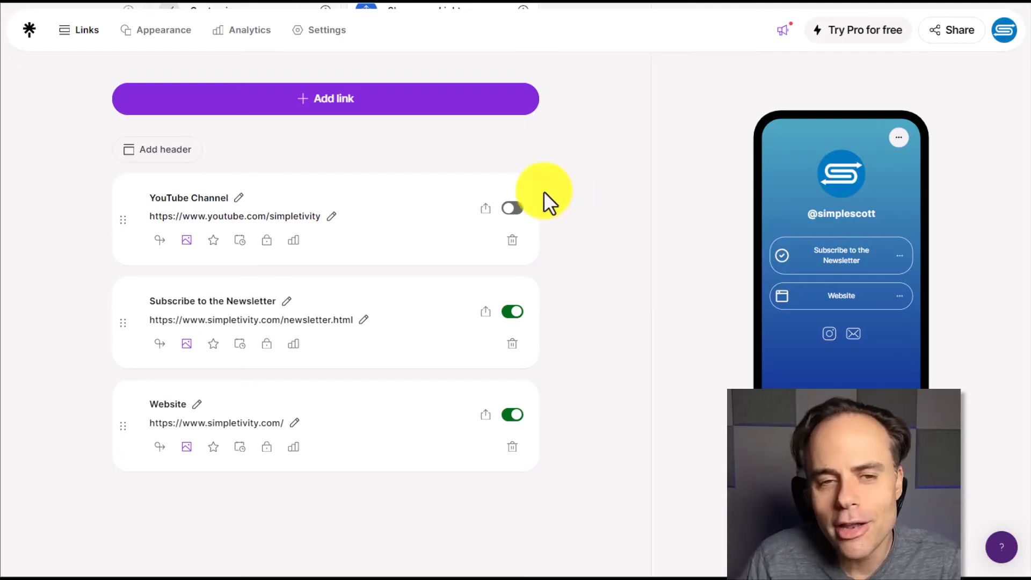
{"action": "left_click", "coordinate": [513, 209]}
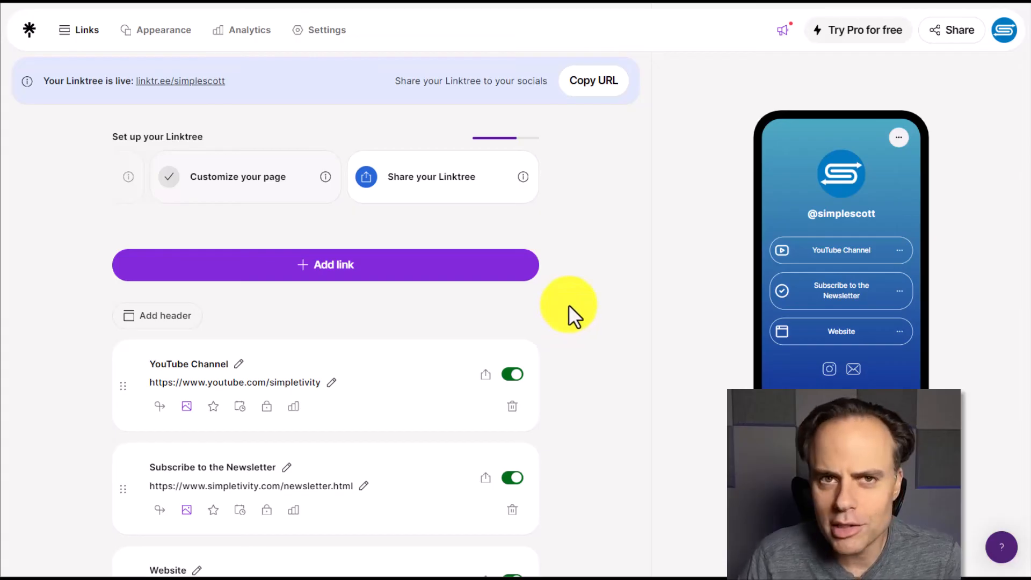
{"action": "mouse_move", "coordinate": [302, 322]}
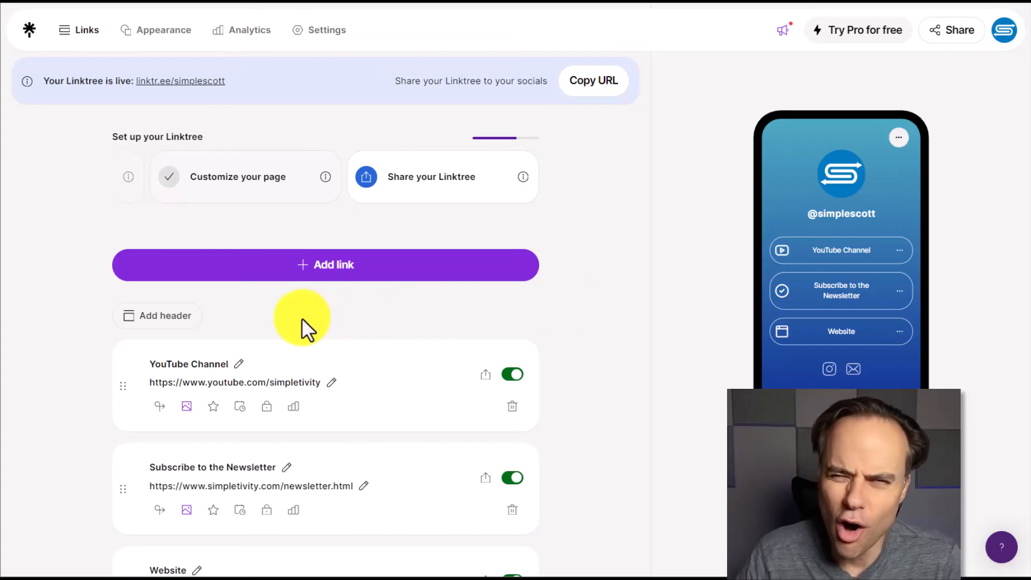
{"action": "mouse_move", "coordinate": [163, 322]}
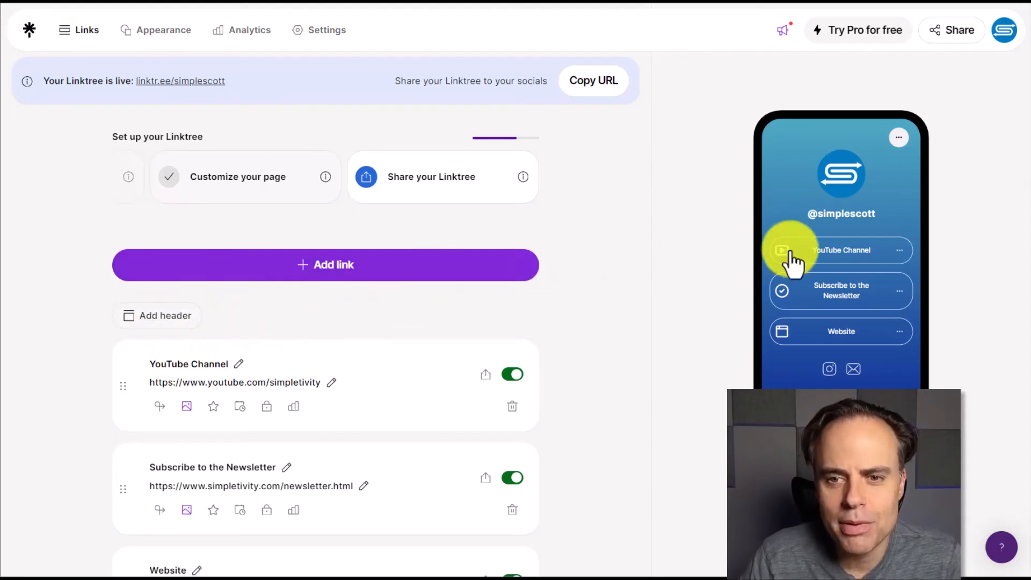
{"action": "mouse_move", "coordinate": [852, 184]}
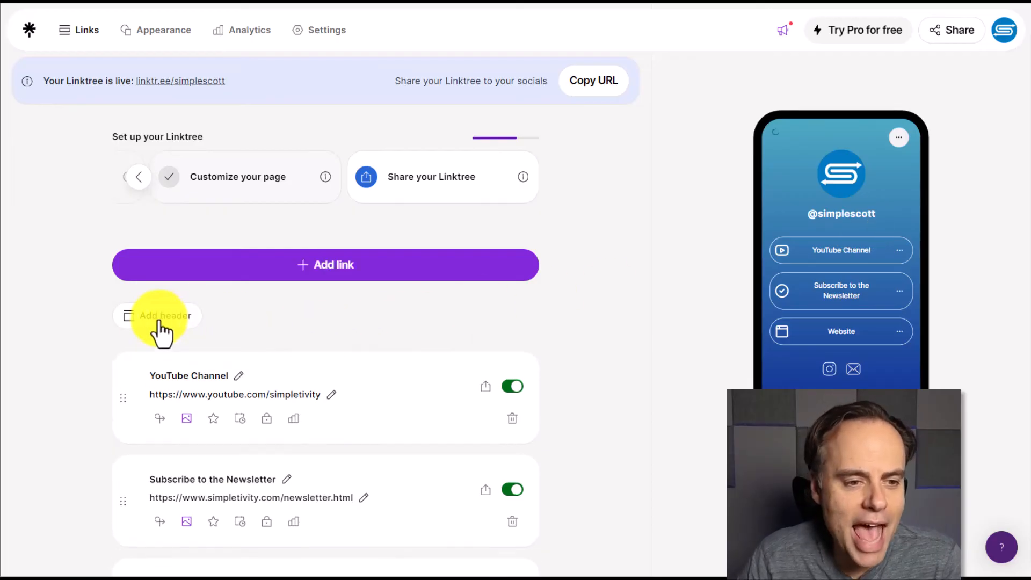
- Add a header reading 'Get more done and enjoy less stress' above the links
{"action": "left_click", "coordinate": [161, 315]}
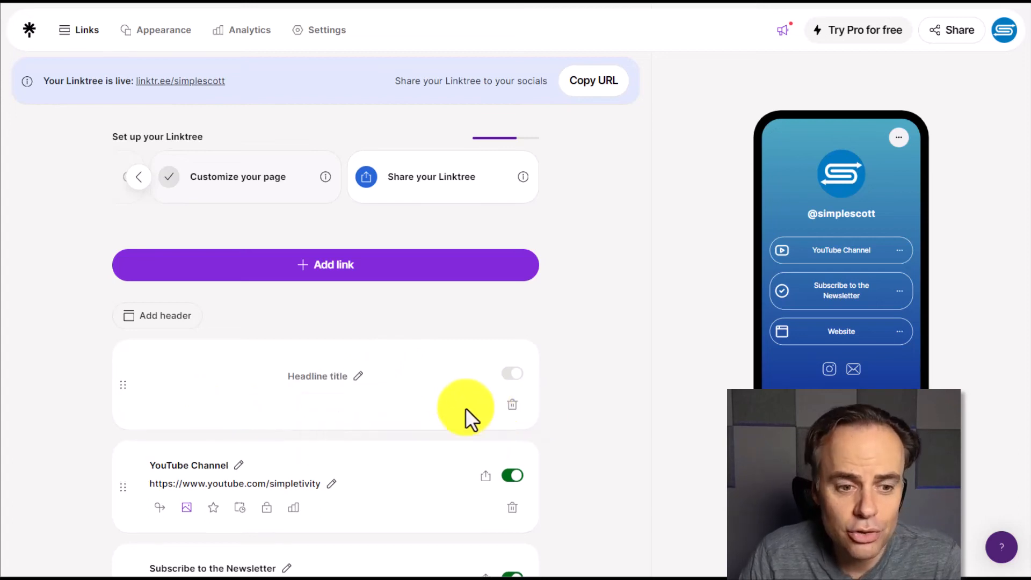
{"action": "left_click", "coordinate": [318, 376]}
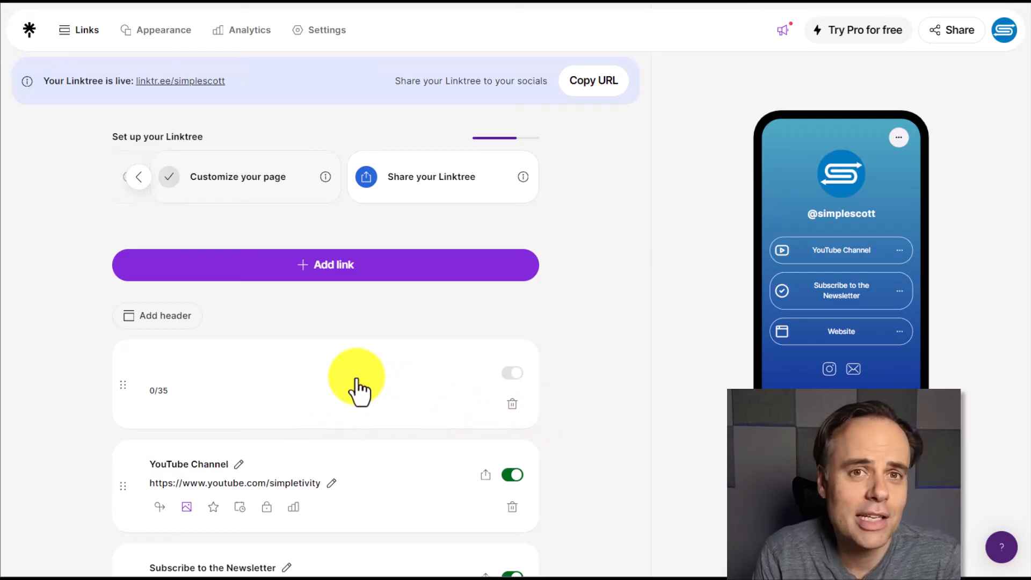
{"action": "type", "text": "Get more done and enjoy les"}
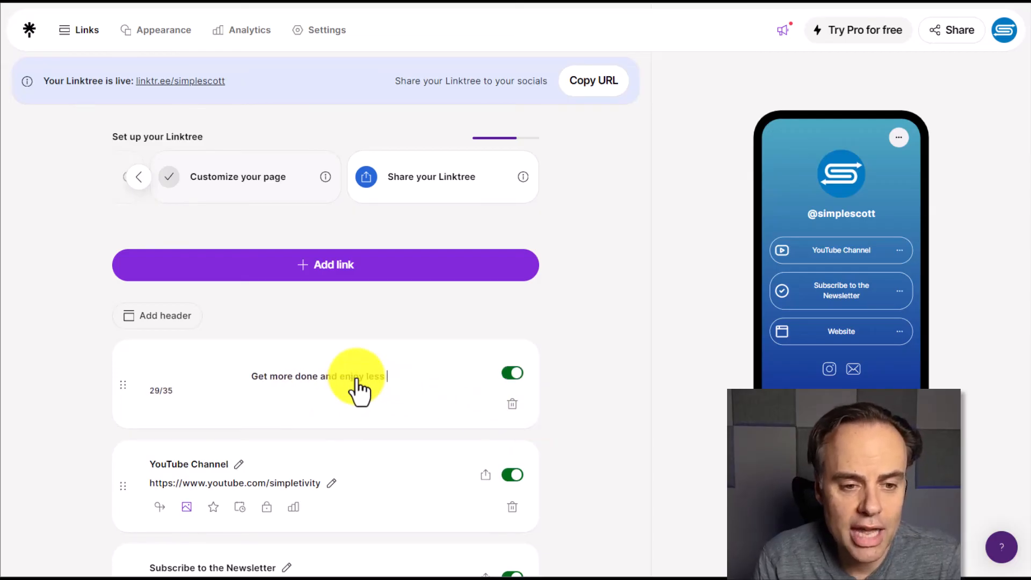
{"action": "type", "text": "stress"}
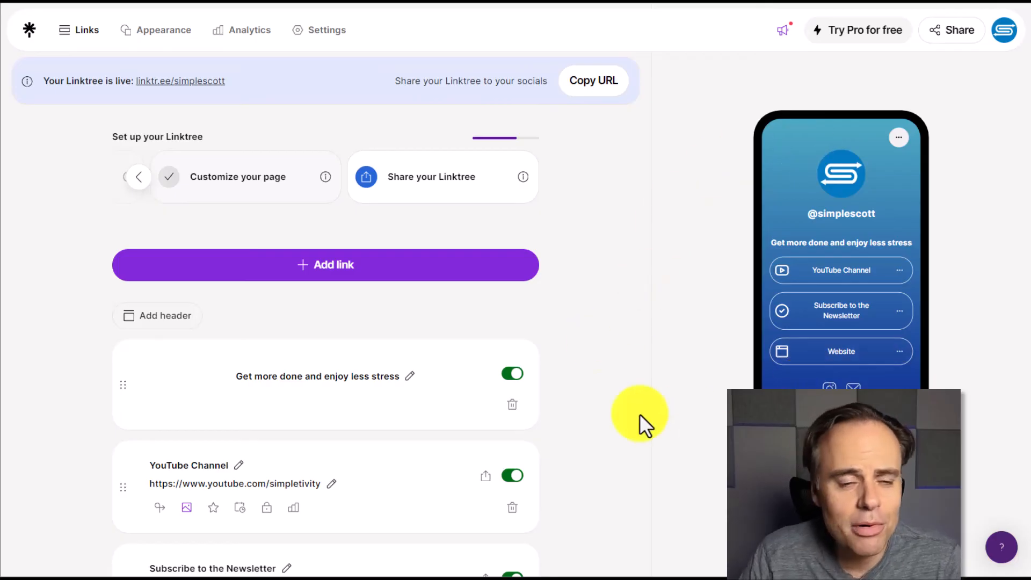
{"action": "mouse_move", "coordinate": [230, 392]}
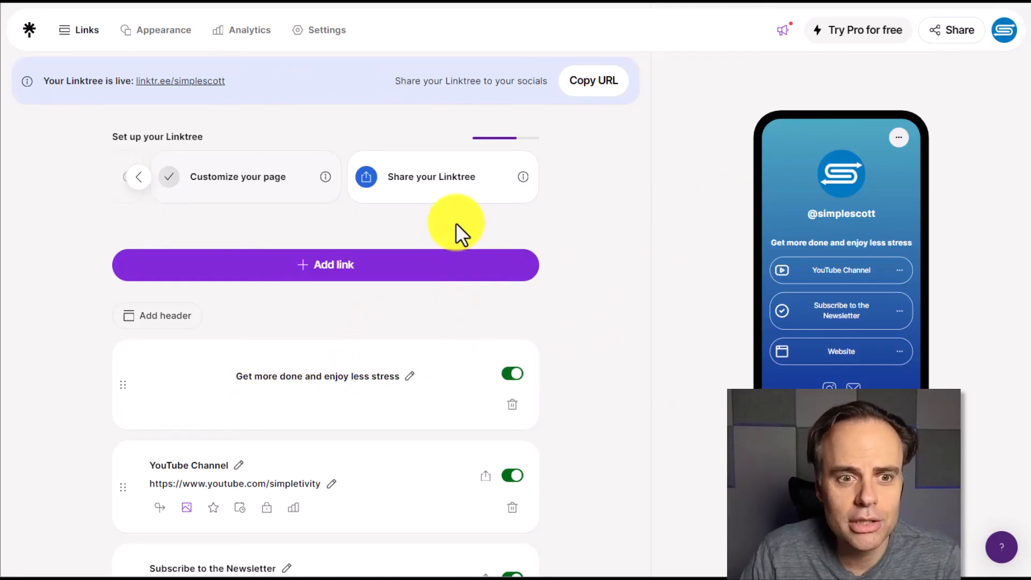
{"action": "mouse_move", "coordinate": [454, 223]}
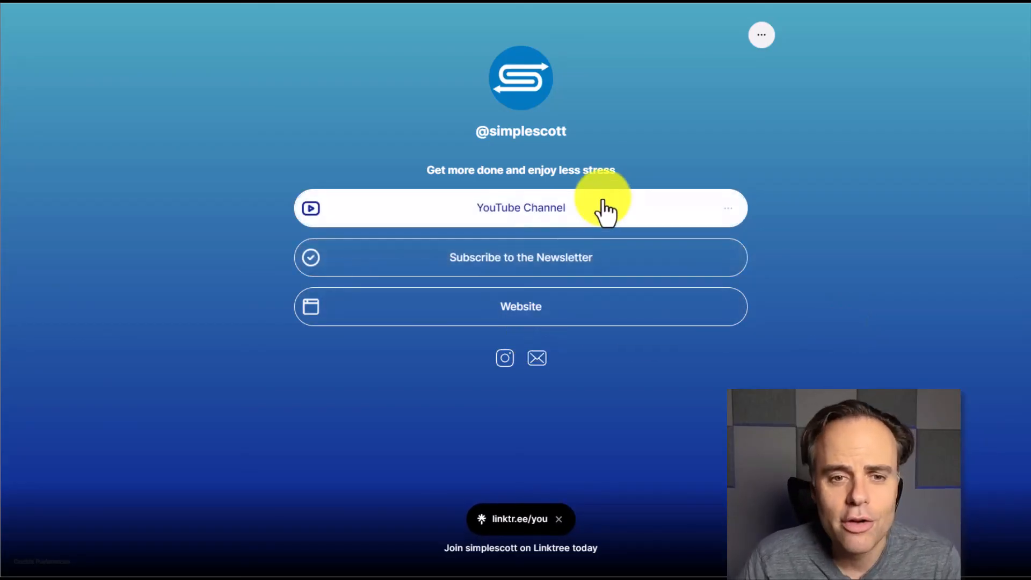
{"action": "mouse_move", "coordinate": [604, 257]}
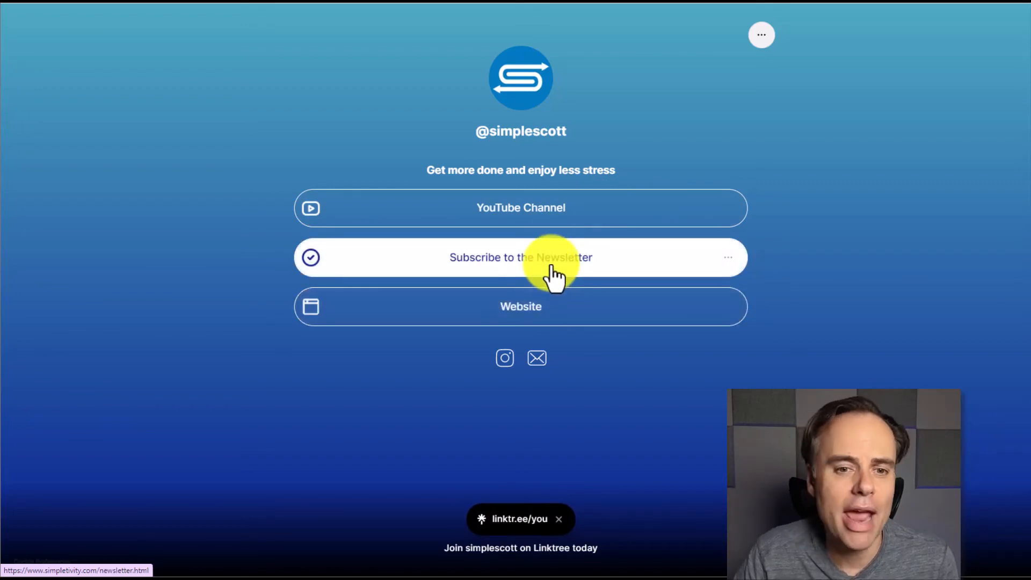
- Follow the newsletter link on the live simplescott page to the signup page
{"action": "left_click", "coordinate": [520, 257]}
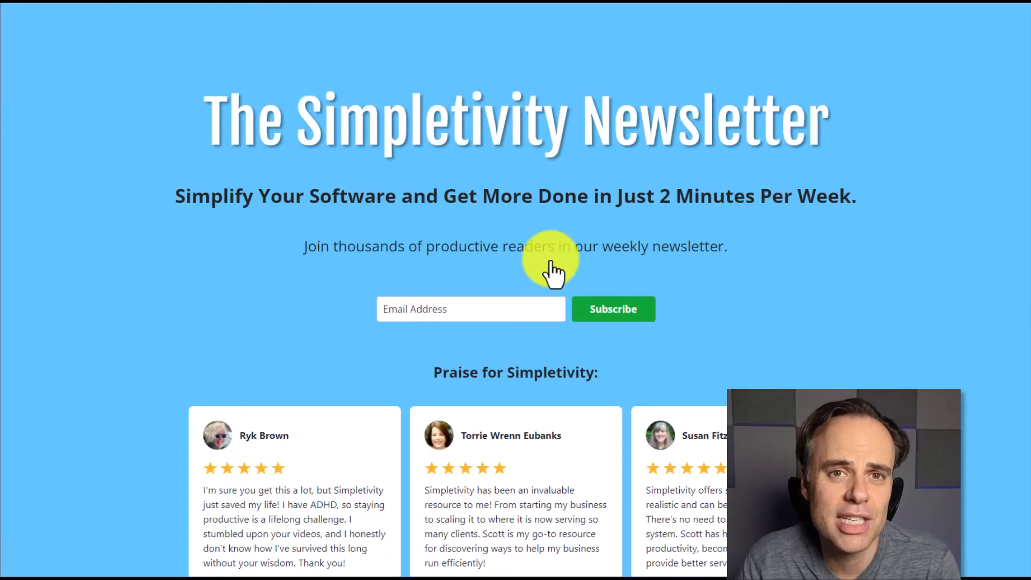